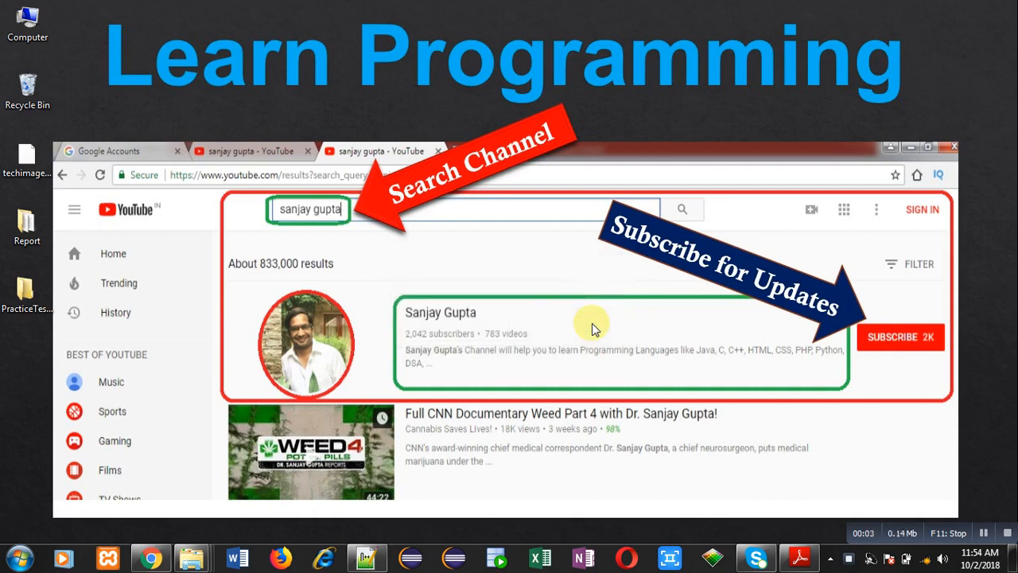
mouse_move(448, 280)
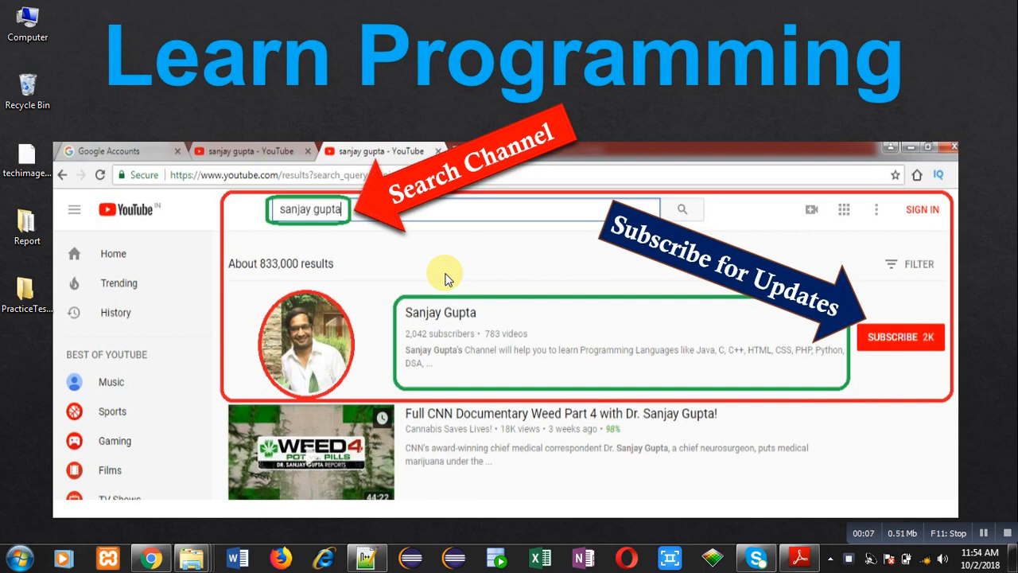
mouse_move(384, 427)
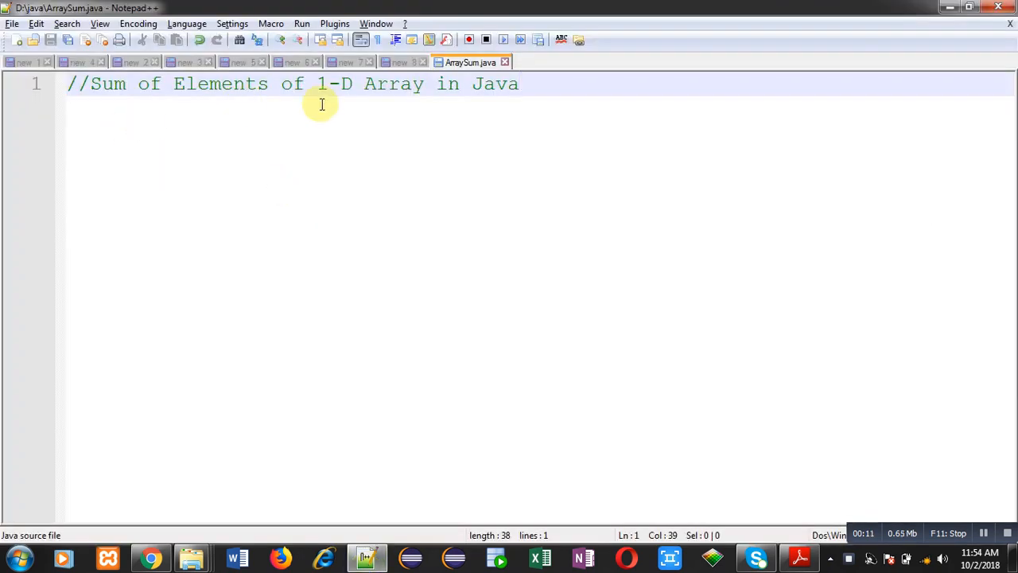
- Add the line import java.util.Scanner; below the comment
key(Enter)
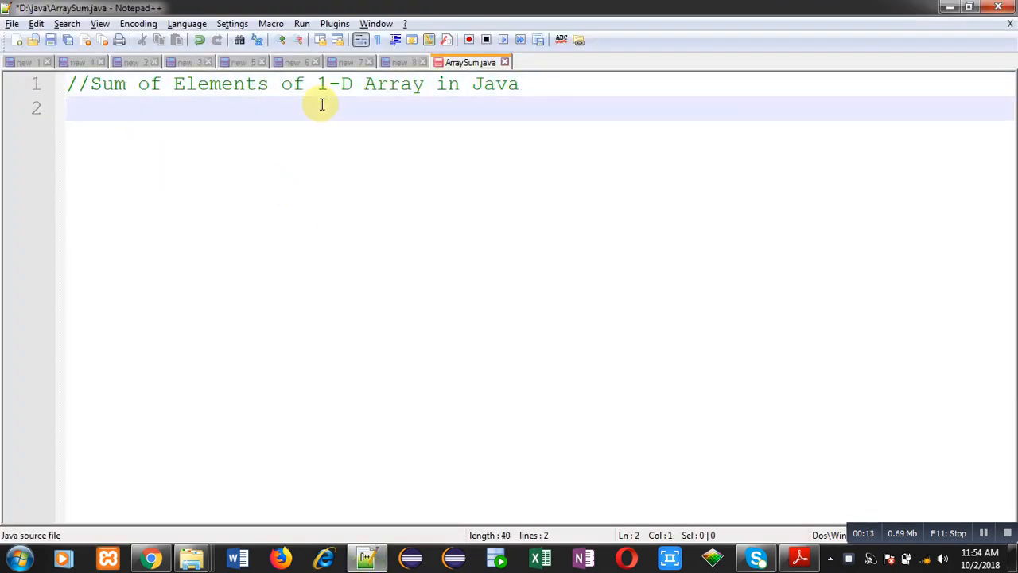
text(import java)
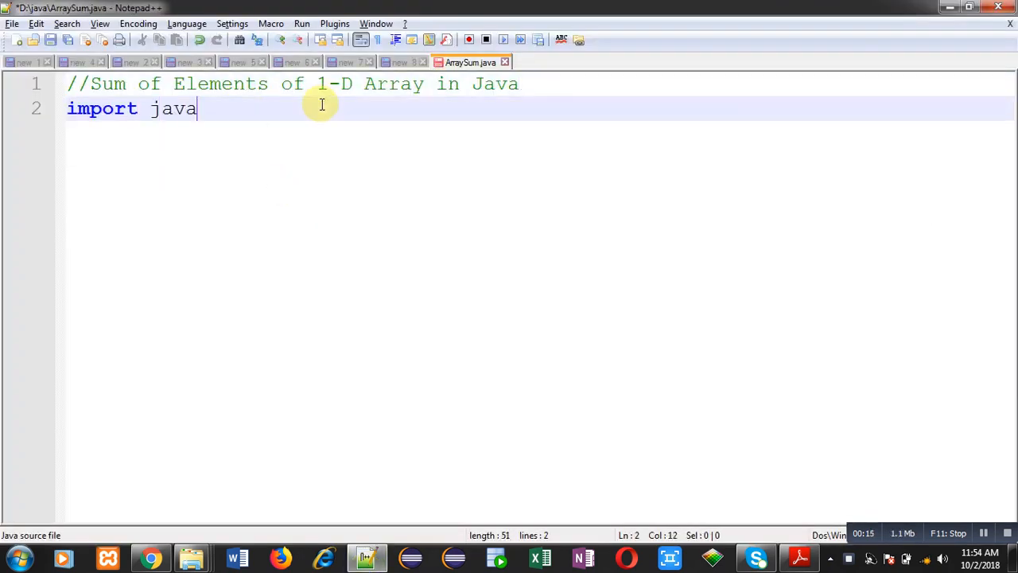
text(.util)
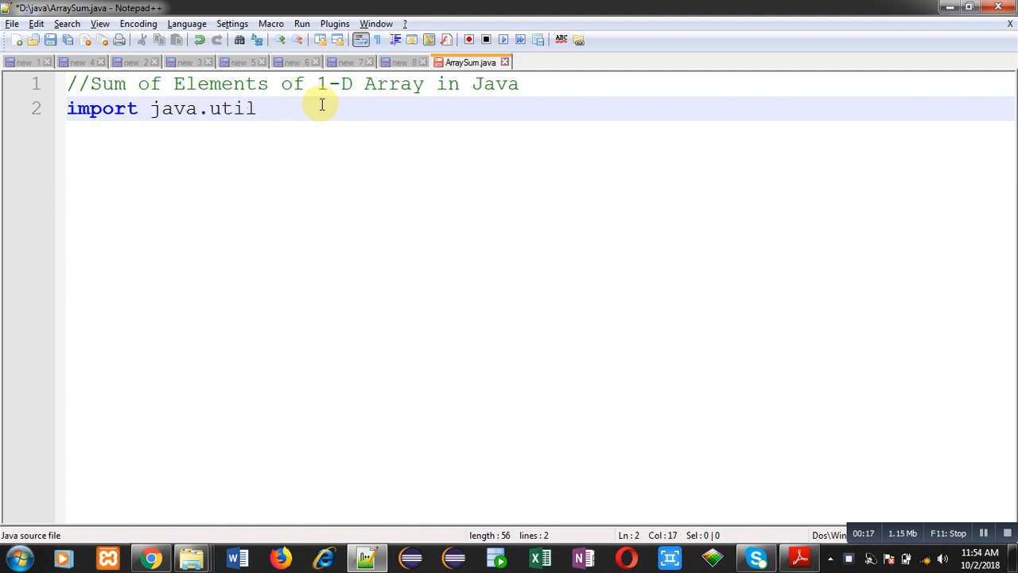
text(.Scanner;)
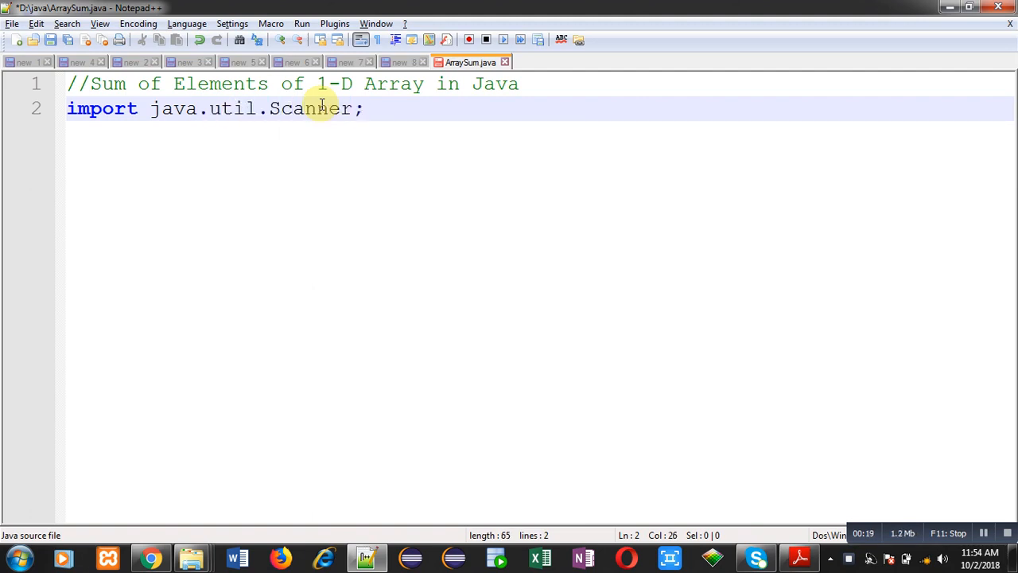
key(Enter)
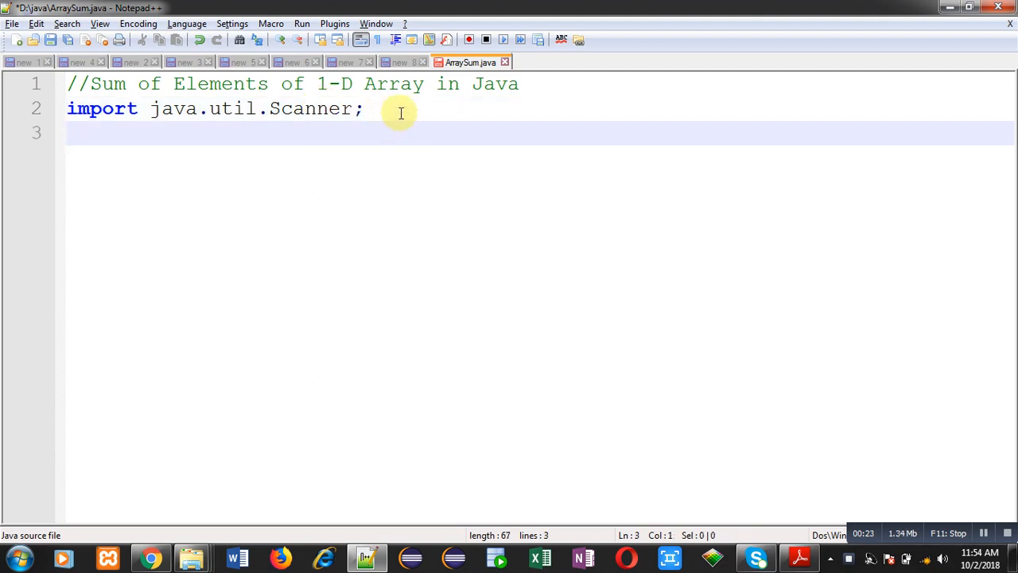
- Declare public class ArraySum with public static void main(String args[]) inside it
text(public cla)
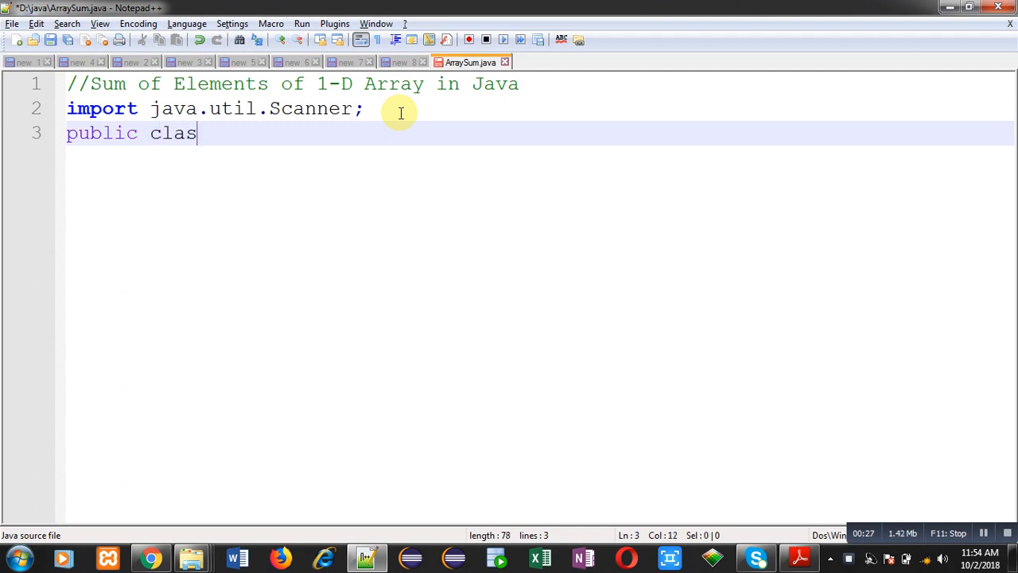
text(s ArraySu)
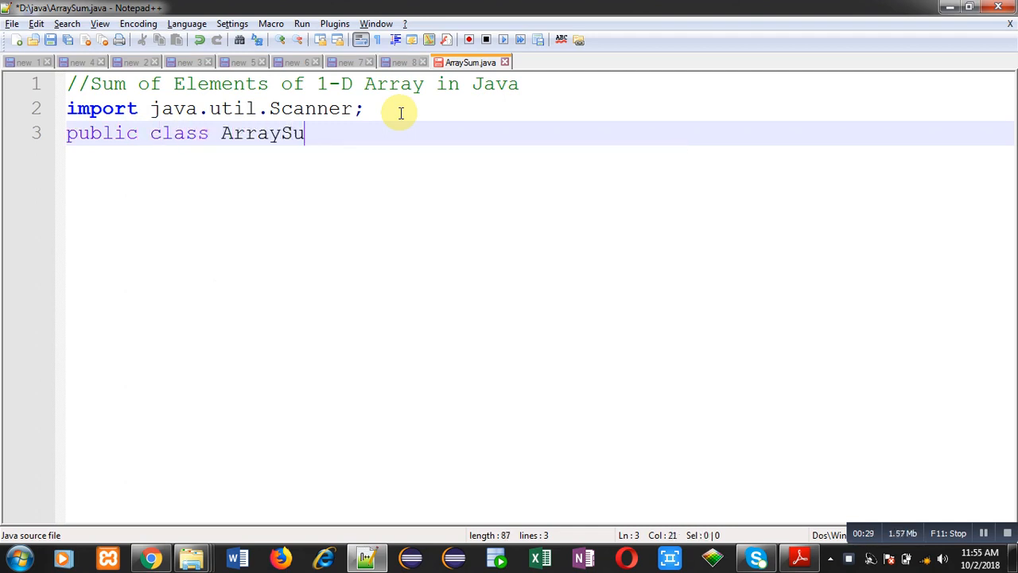
text(m)
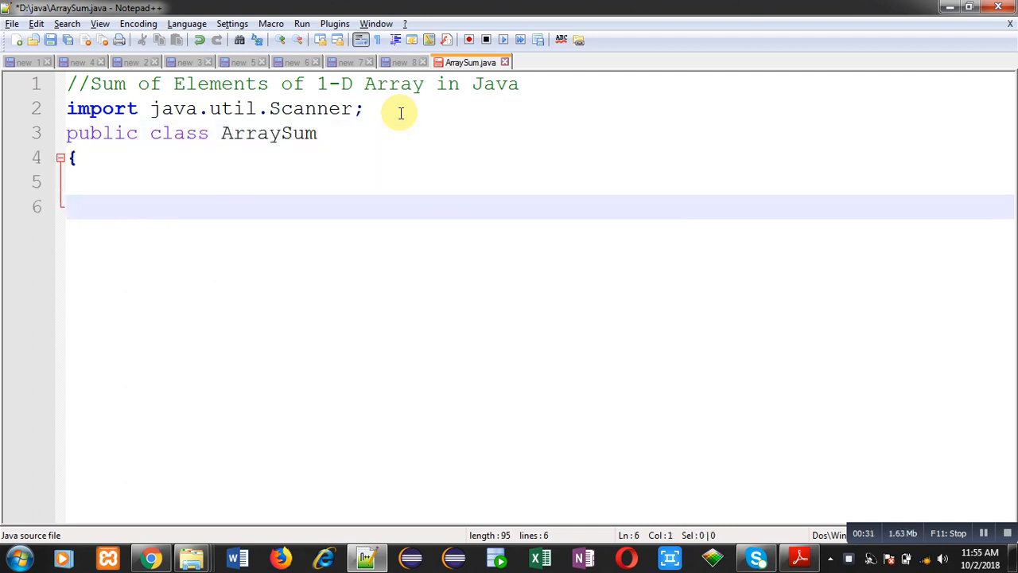
text(pub)
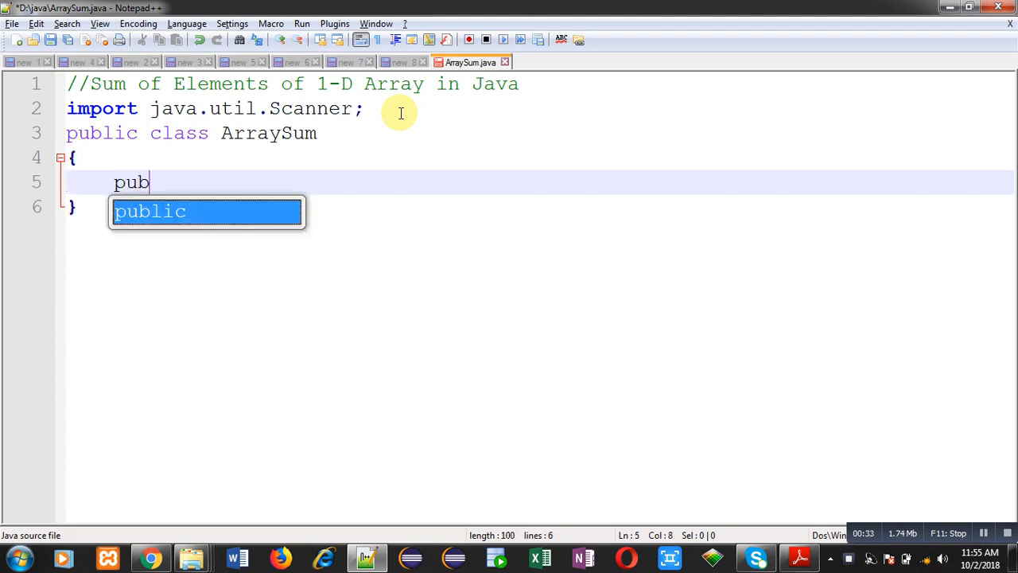
text(lic s)
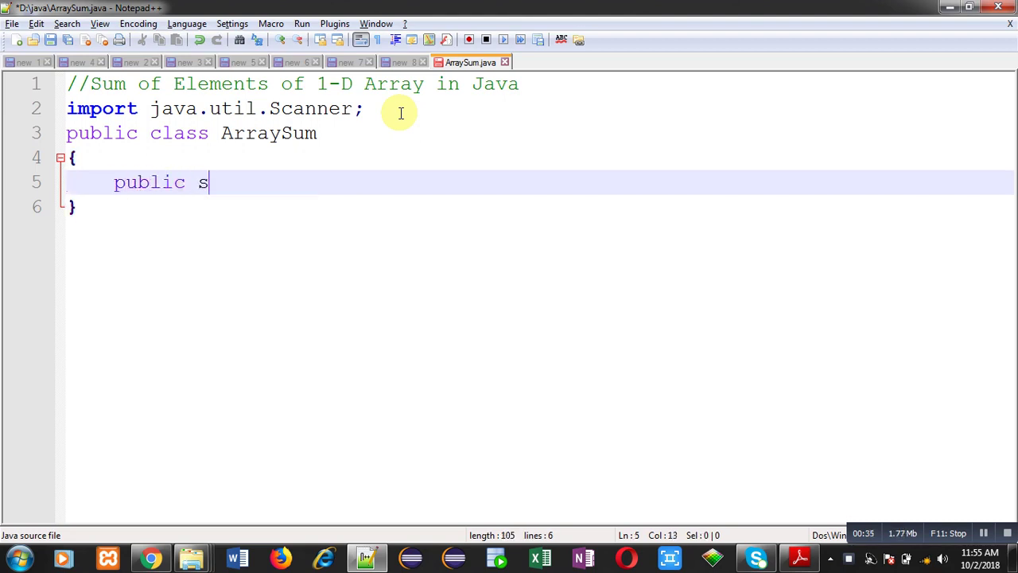
text(tatic void mai)
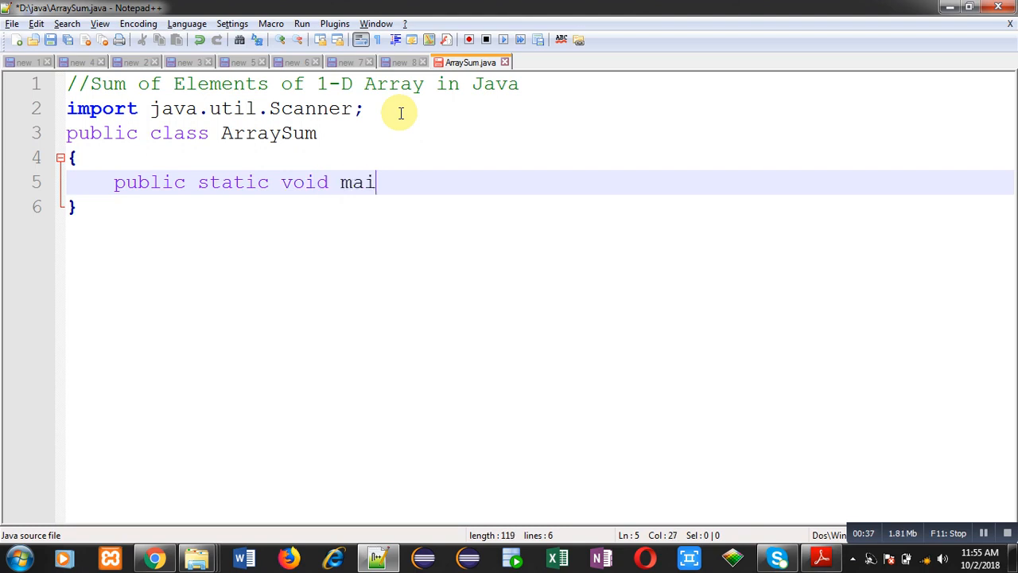
text(n(String ar)
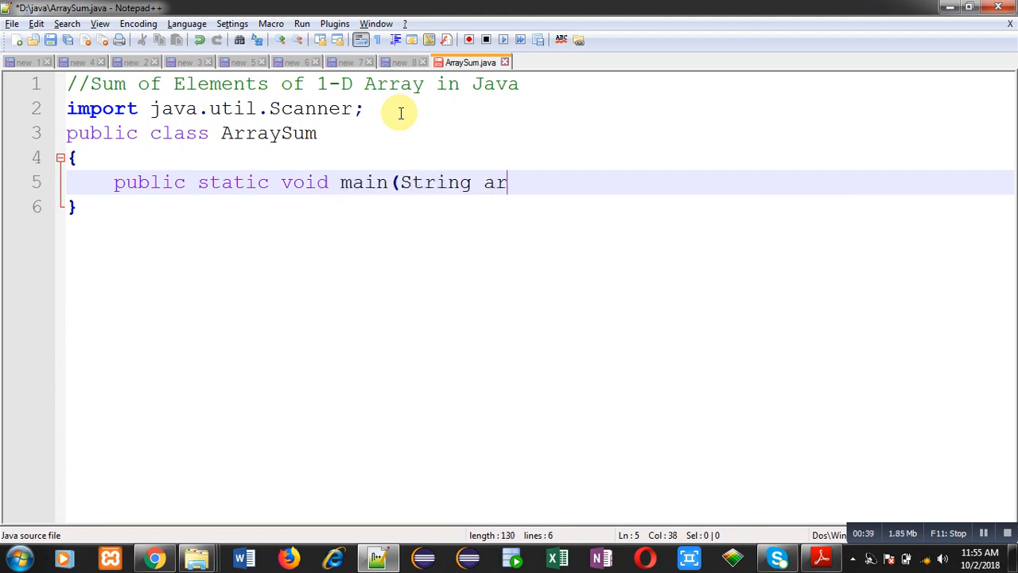
text(gs[]))
text({)
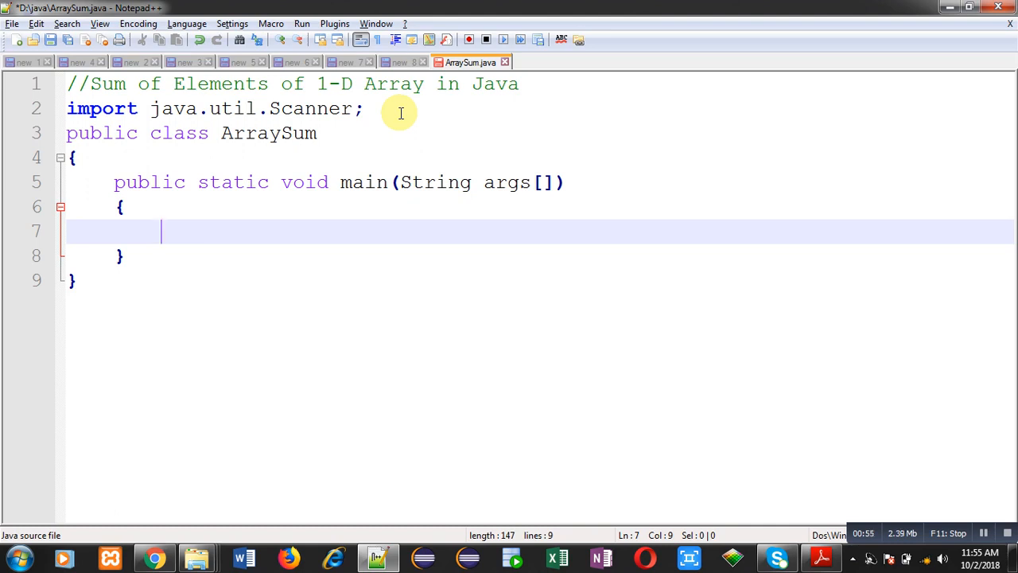
- Declare int arr[],n,s=0,i; as the first line of main
text(int a)
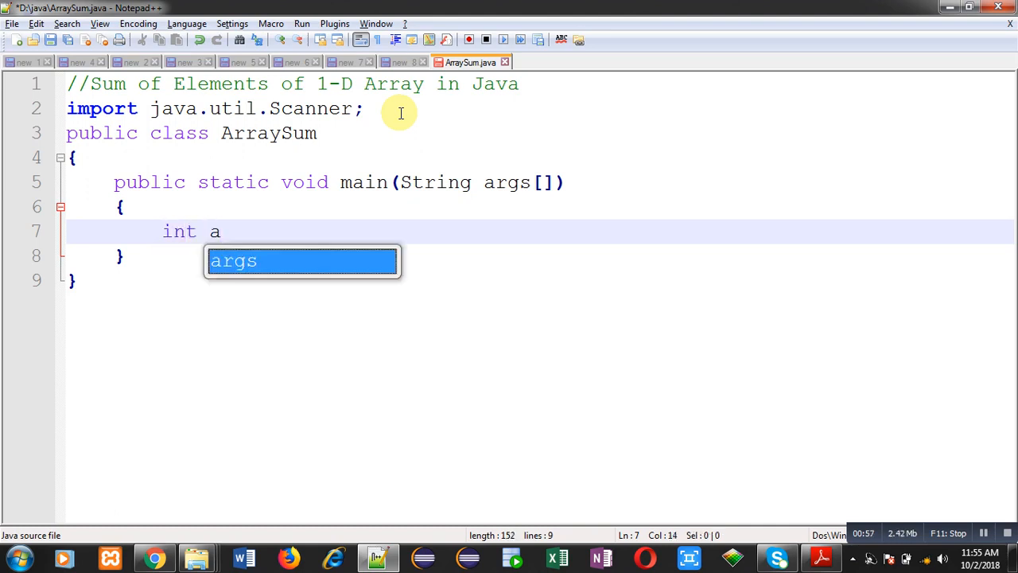
text(rr[])
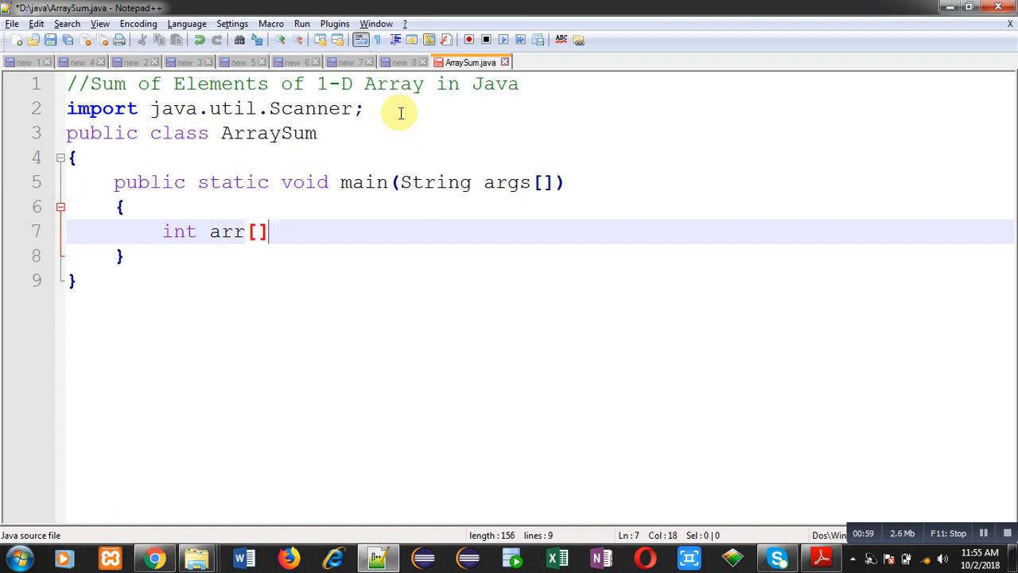
text(,n,)
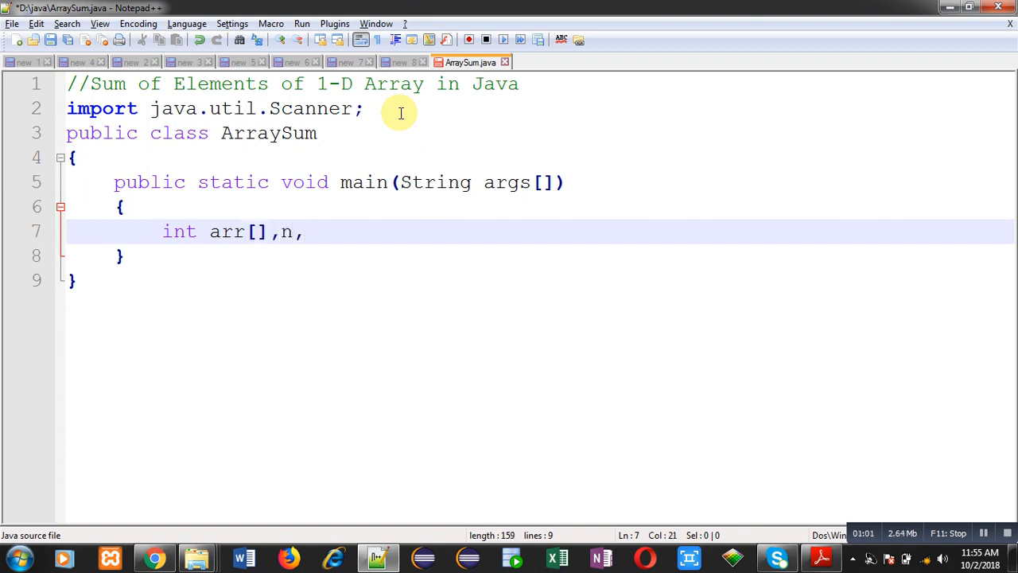
text(s=0,)
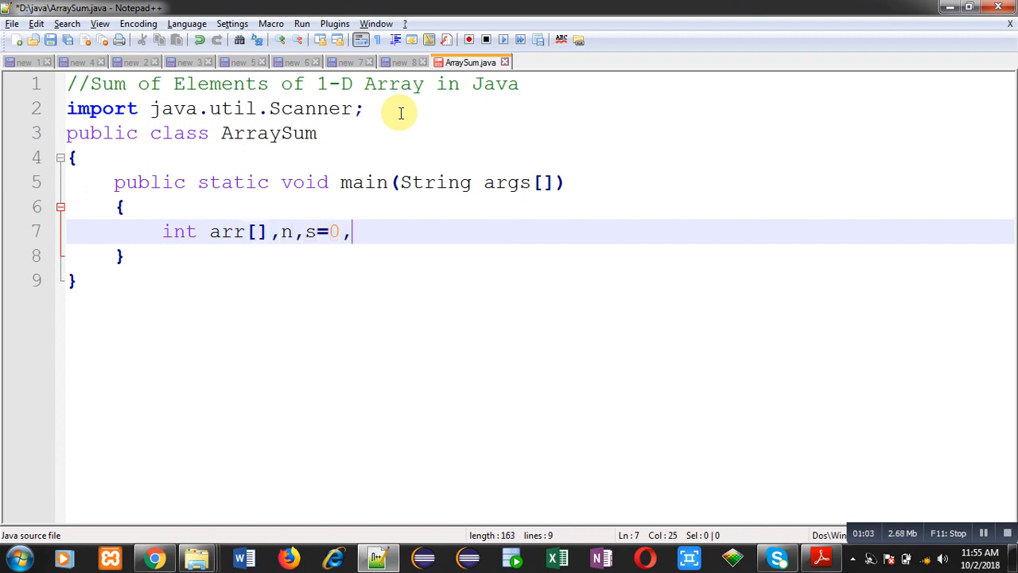
text(i;)
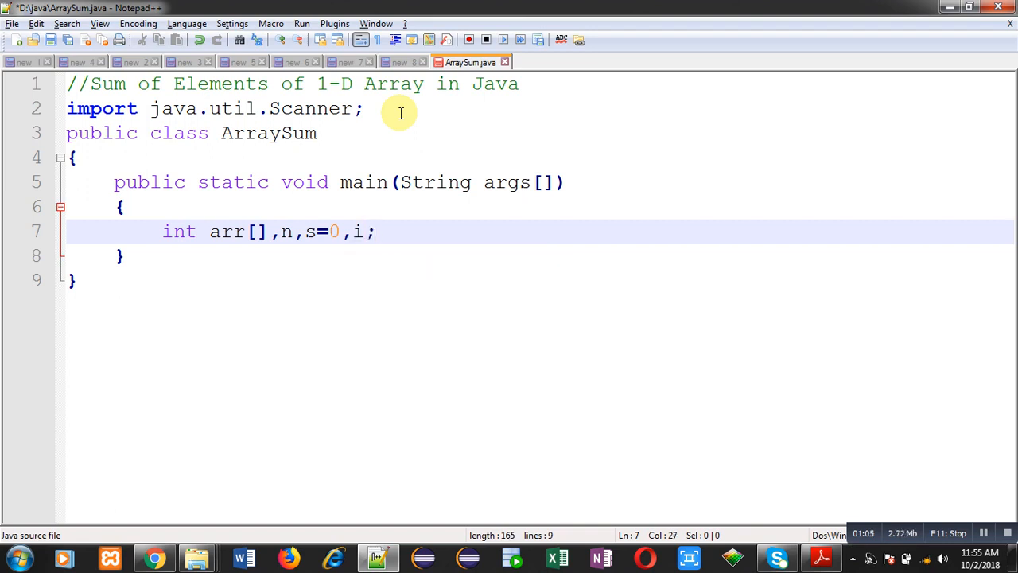
mouse_move(320, 242)
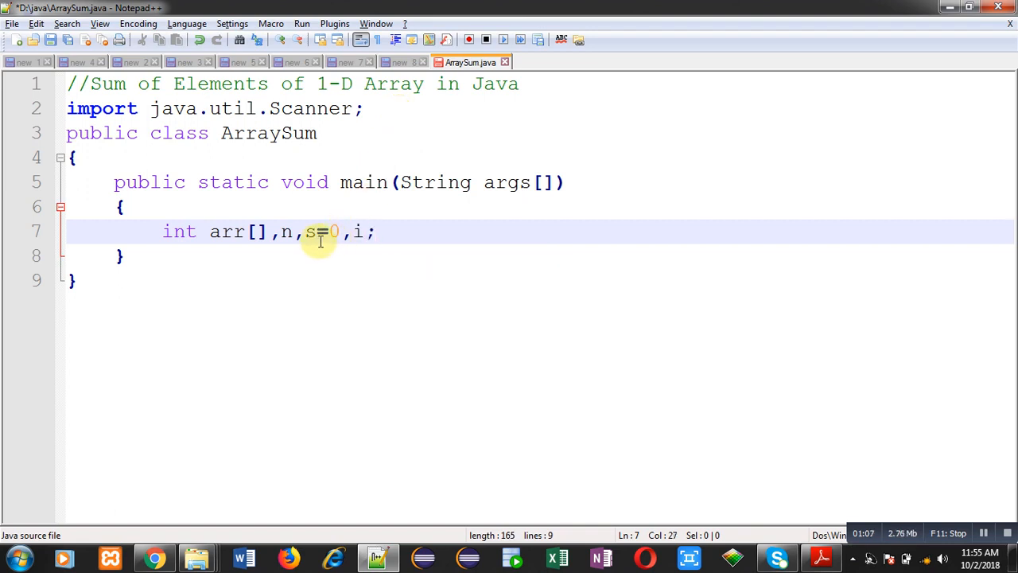
mouse_move(385, 232)
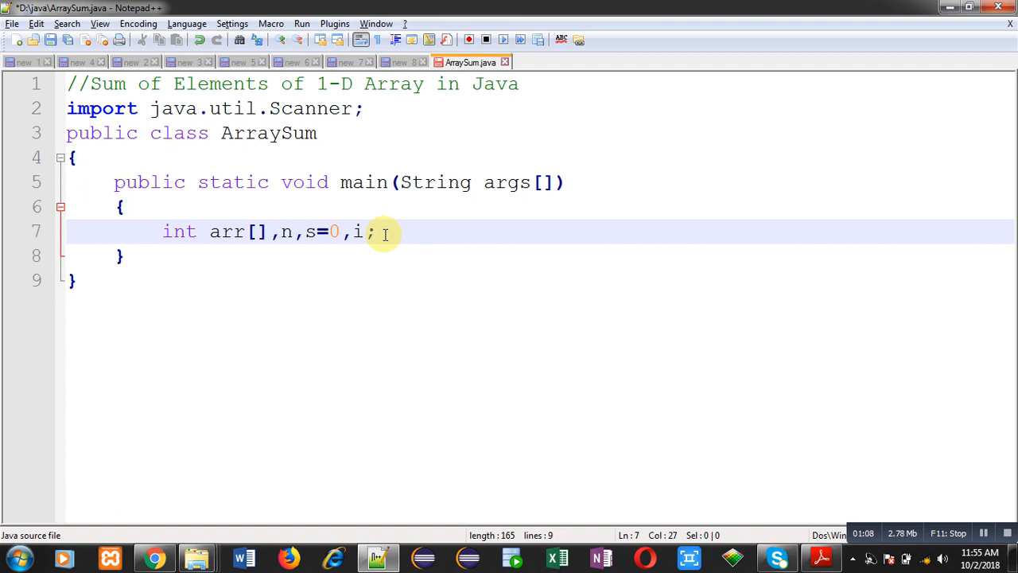
- Create Scanner input = new Scanner(System.in); below the declarations
text(Scanner input)
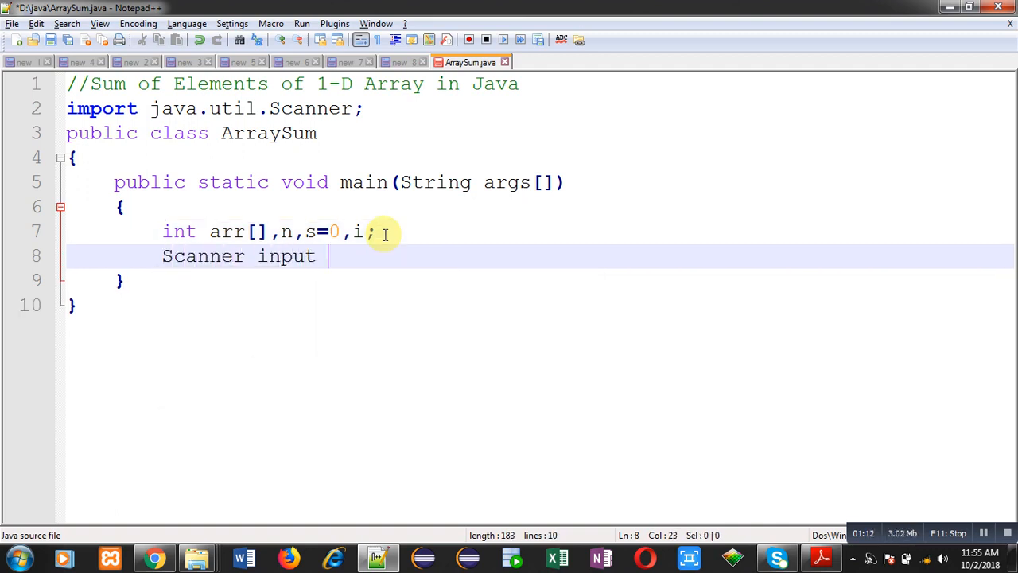
text(=)
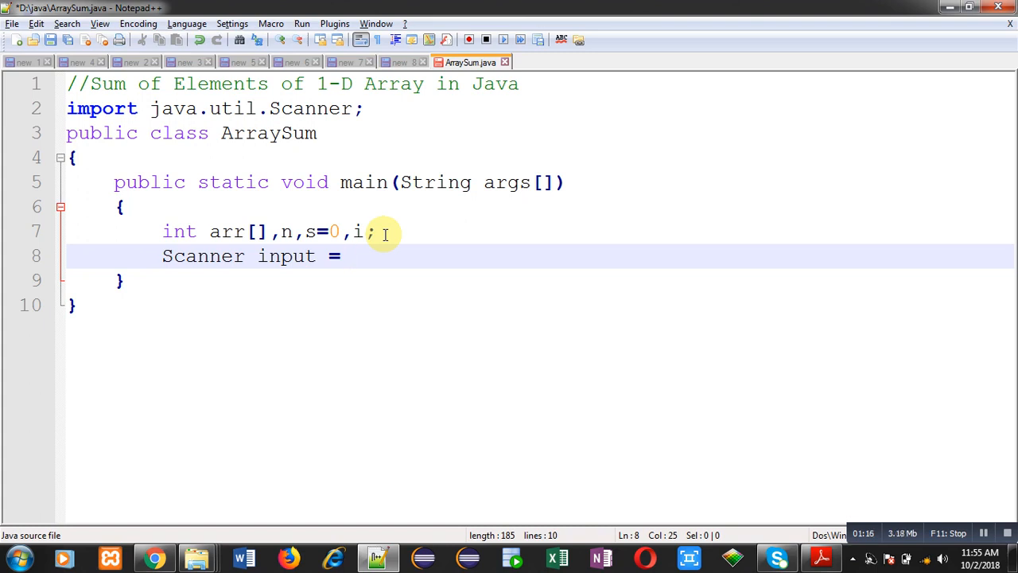
text(new Scanner)
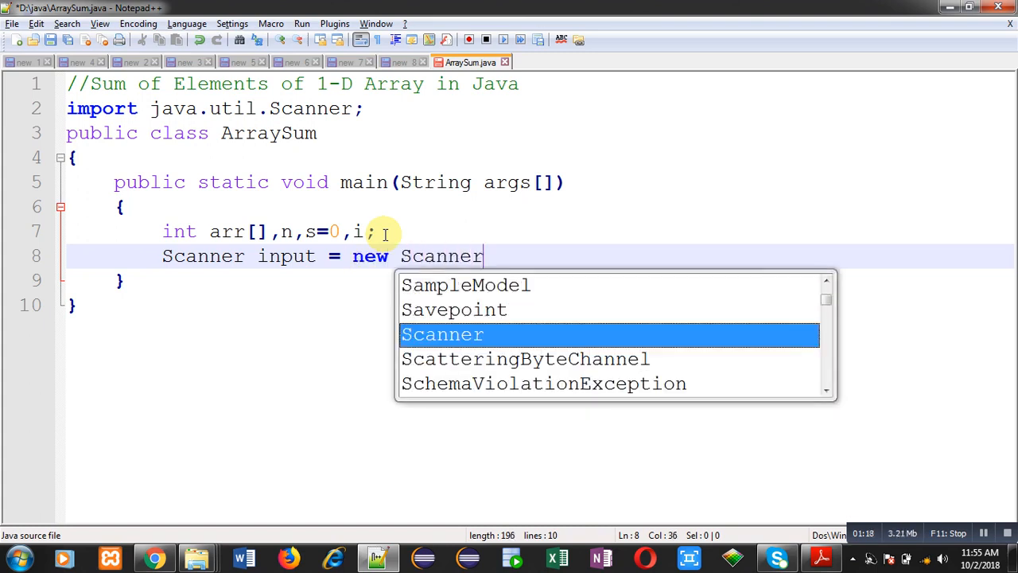
text((System.in);)
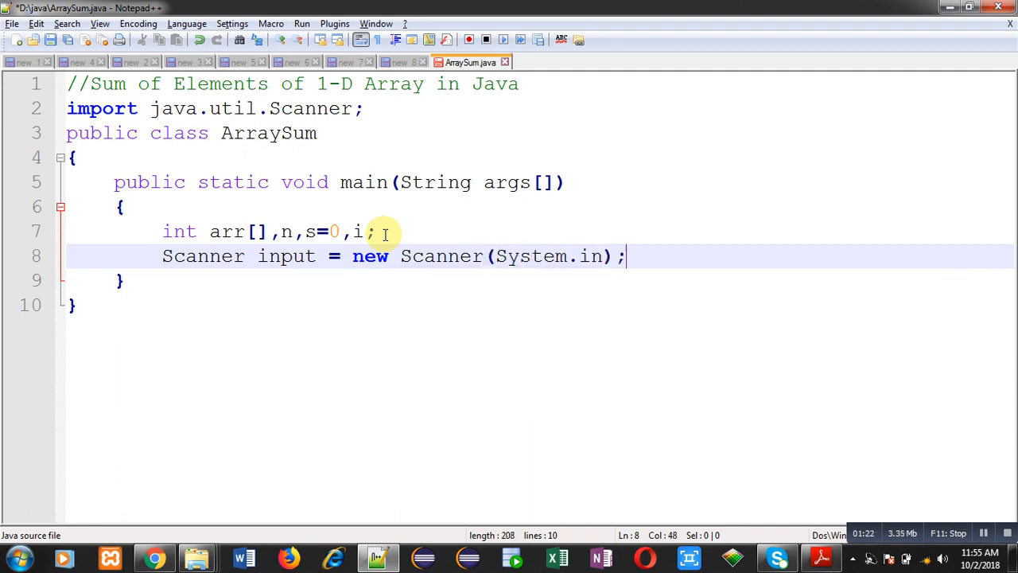
double_click(286, 255)
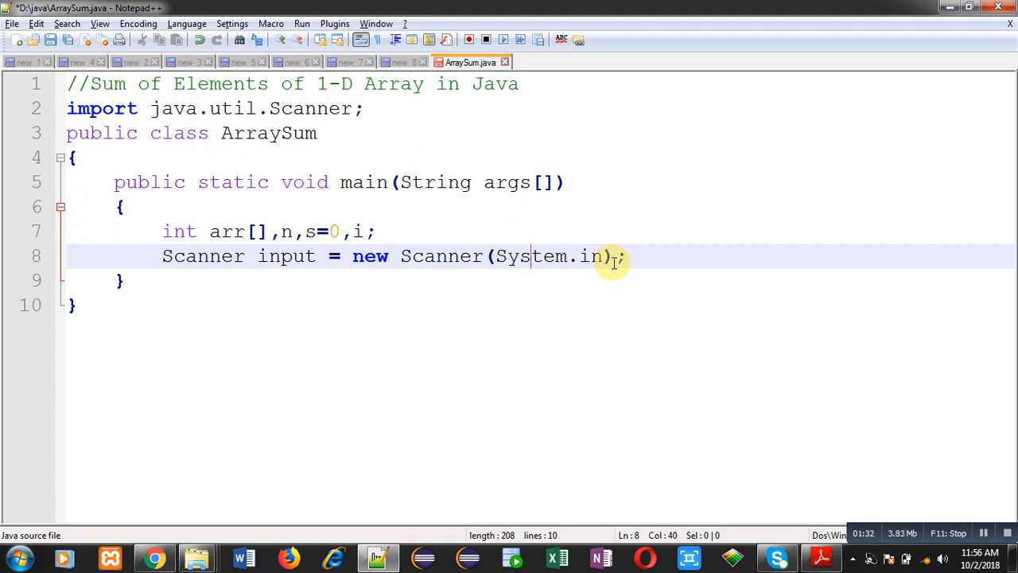
key(Enter)
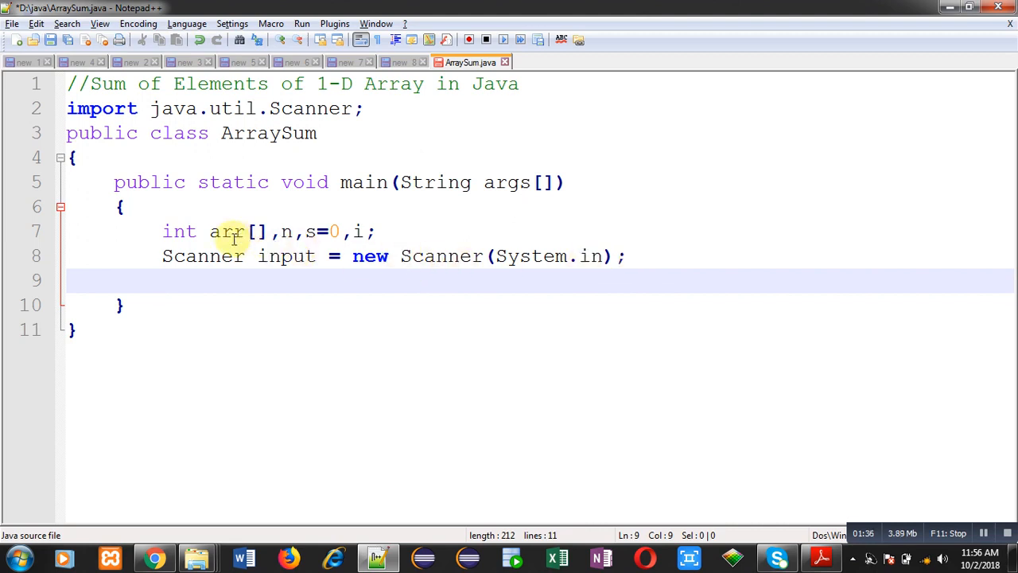
mouse_move(273, 239)
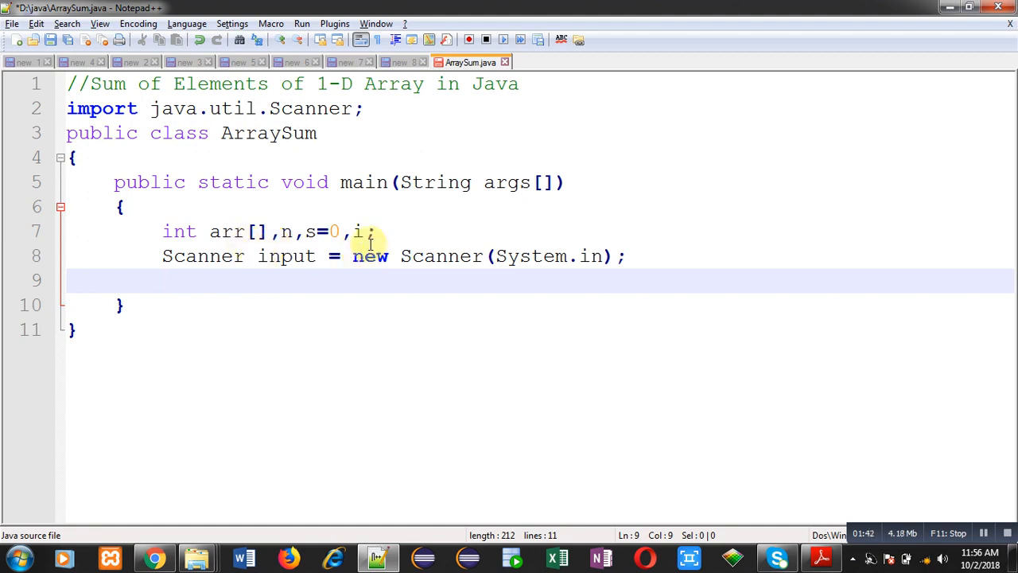
- Print the prompt "Enter Size of Array" with System.out.println
text(System.out)
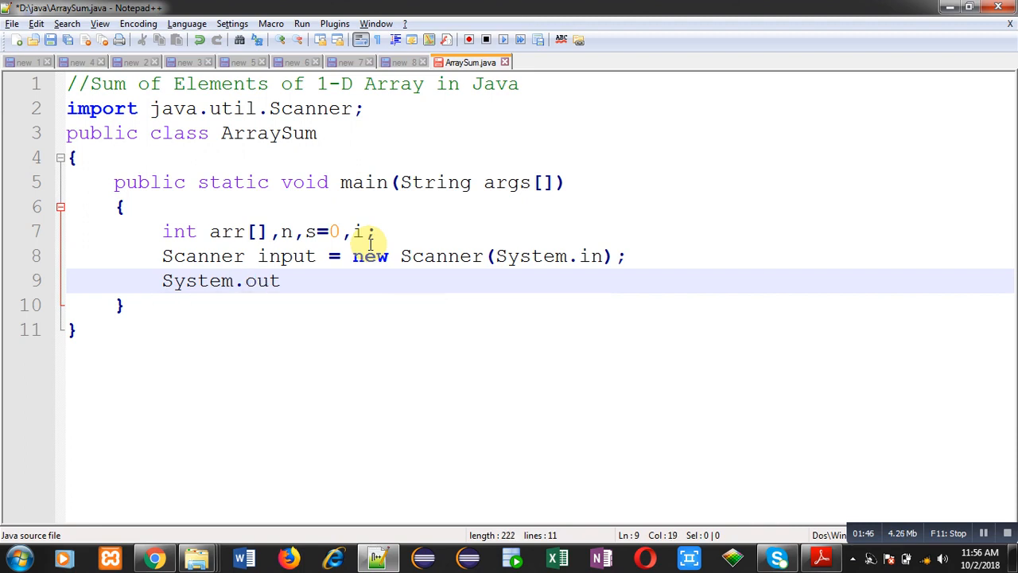
text(.println)
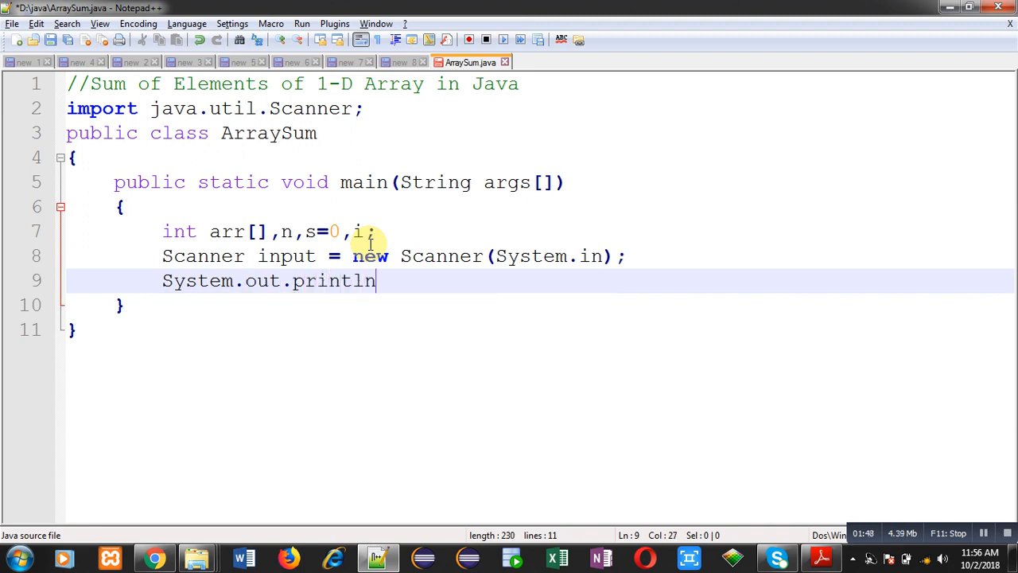
text(("Enter)
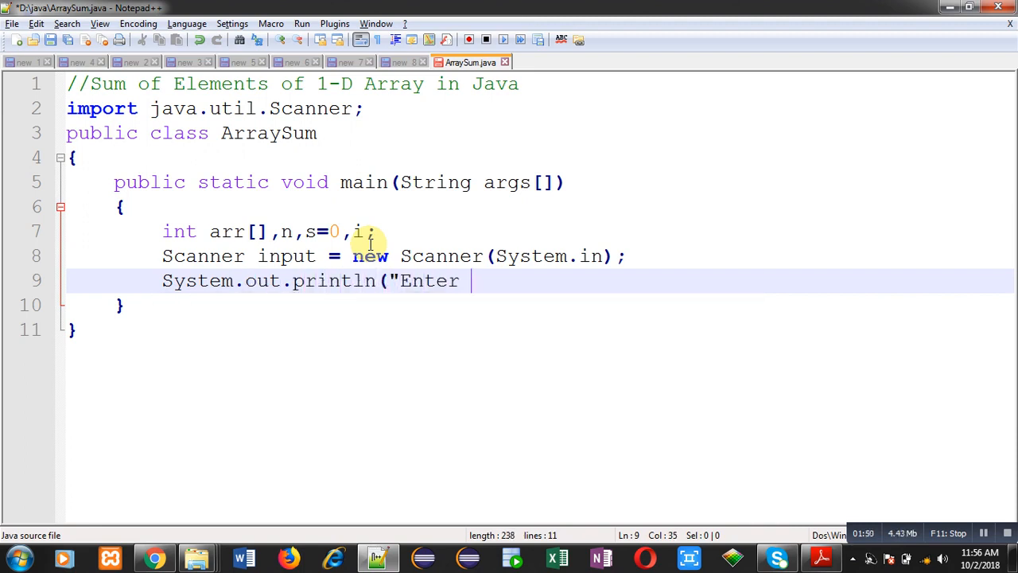
text(Size of)
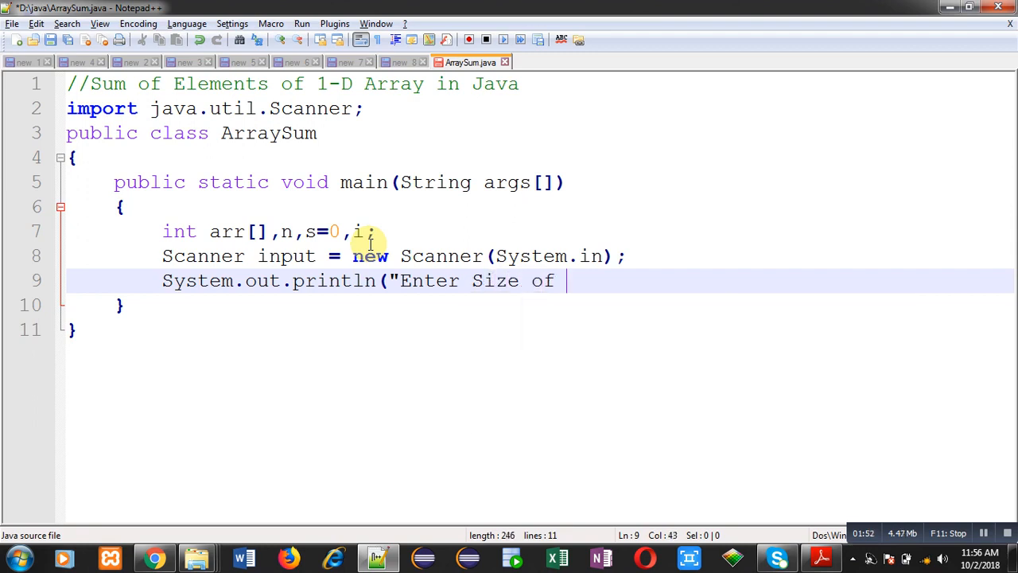
text(Array");)
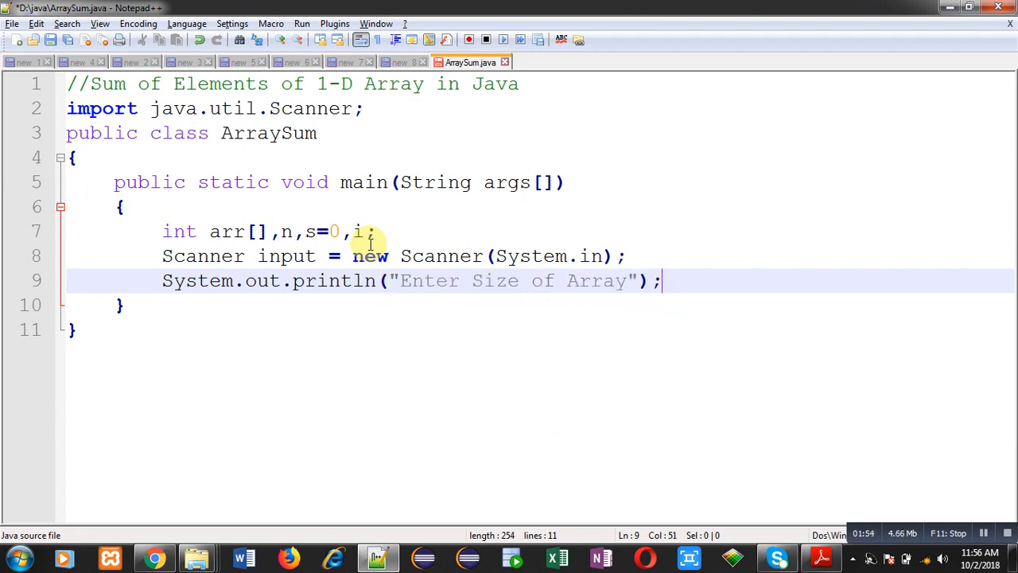
key(Enter)
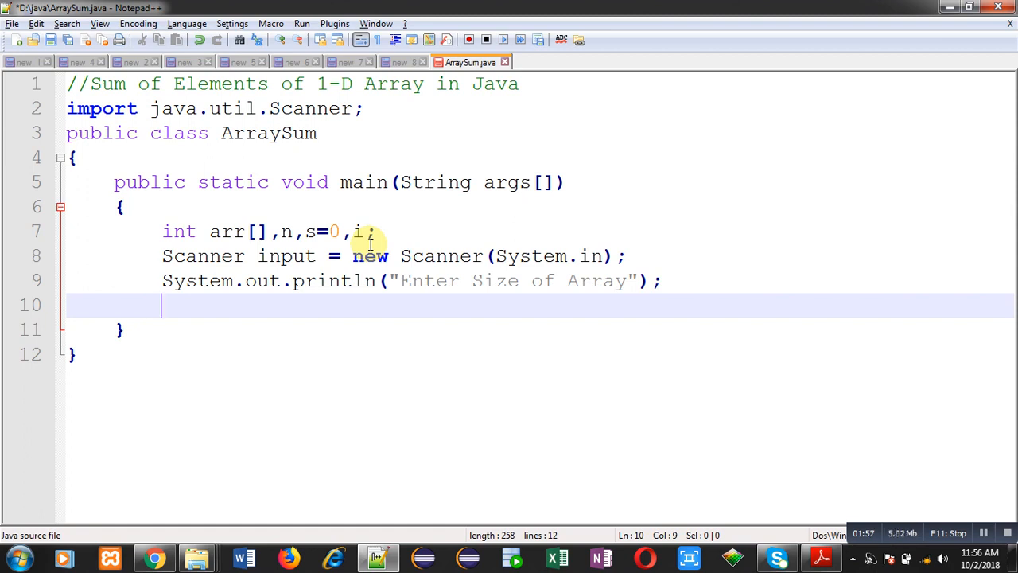
- Read the size into n with n = input.nextInt();
text(n)
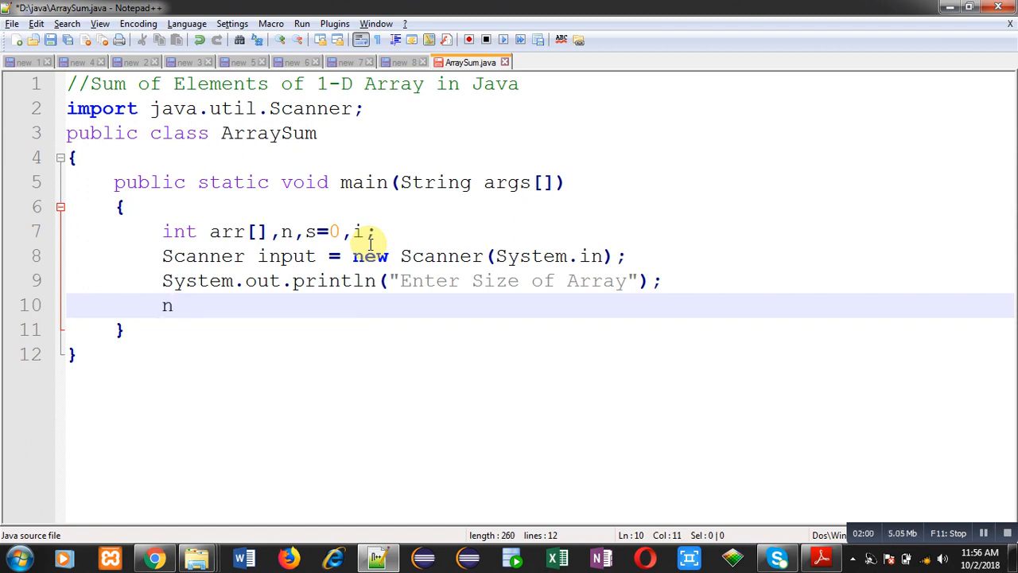
text(= input)
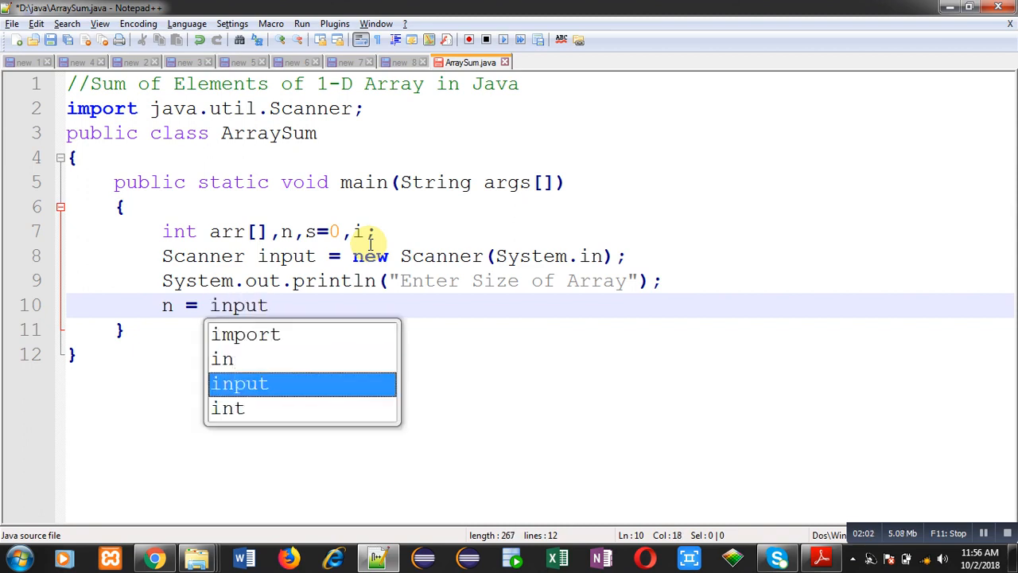
text(.nextInt()
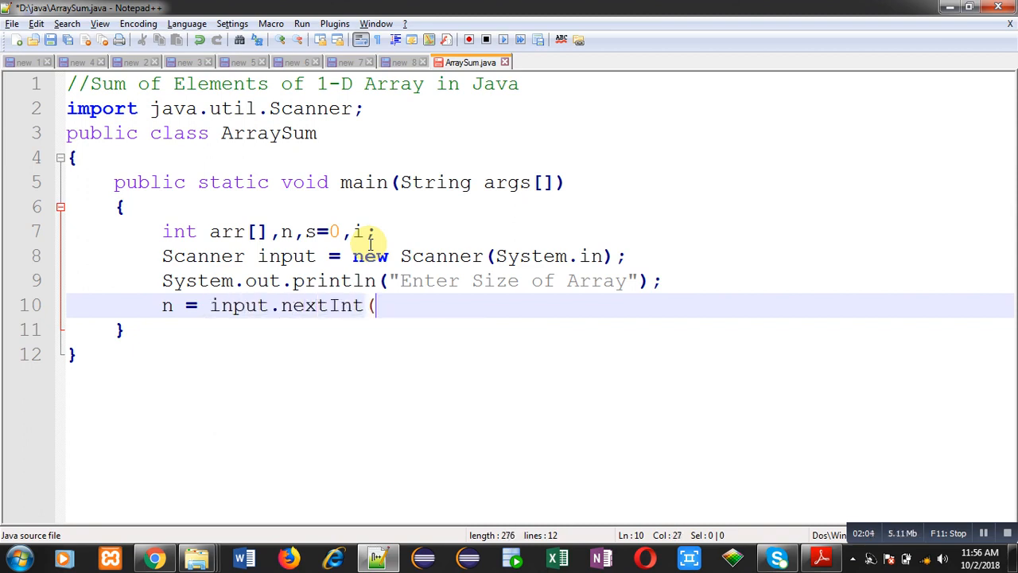
text();)
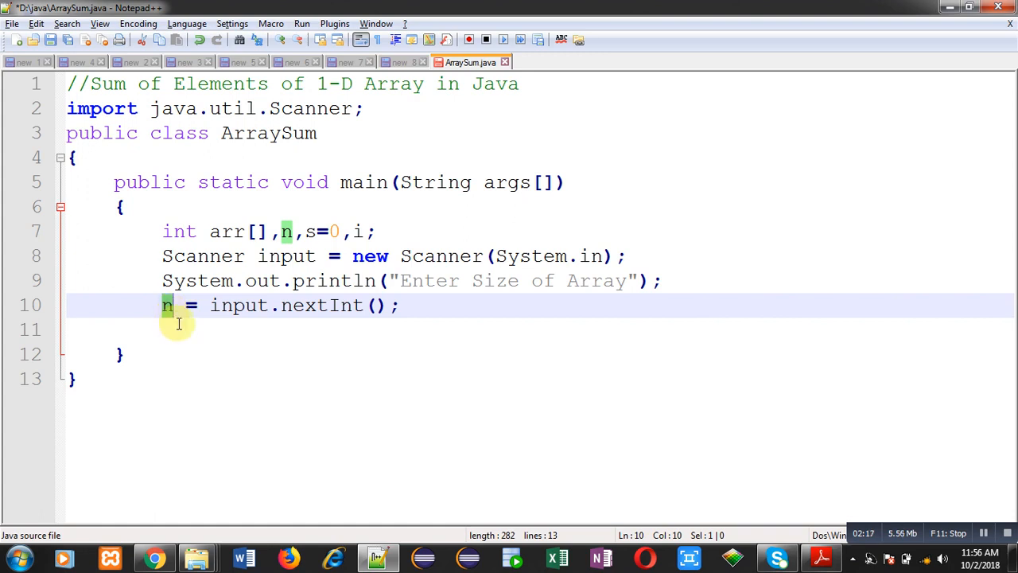
- Allocate the array with arr = new int[n]; on the empty line
click(178, 328)
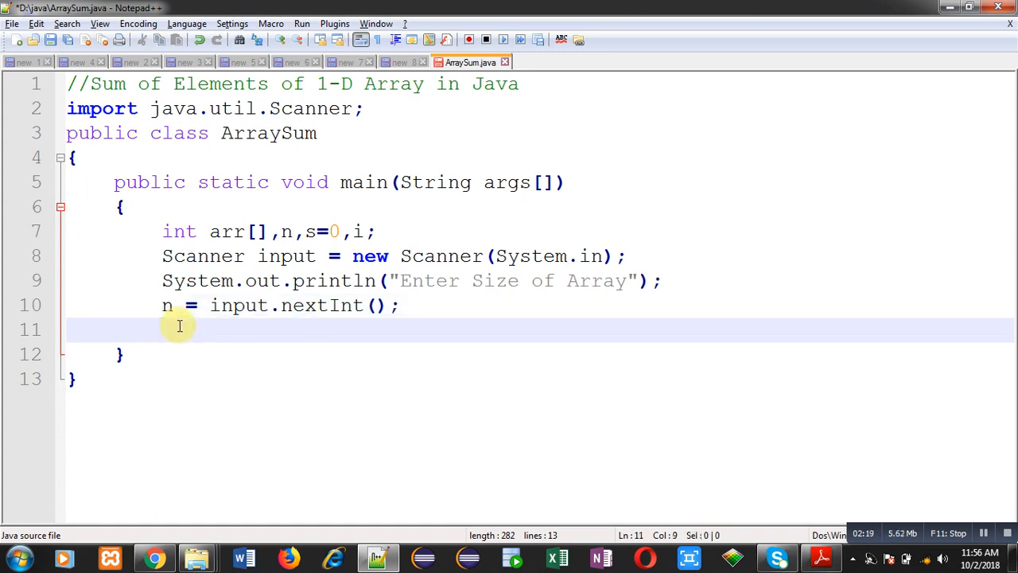
text(arr)
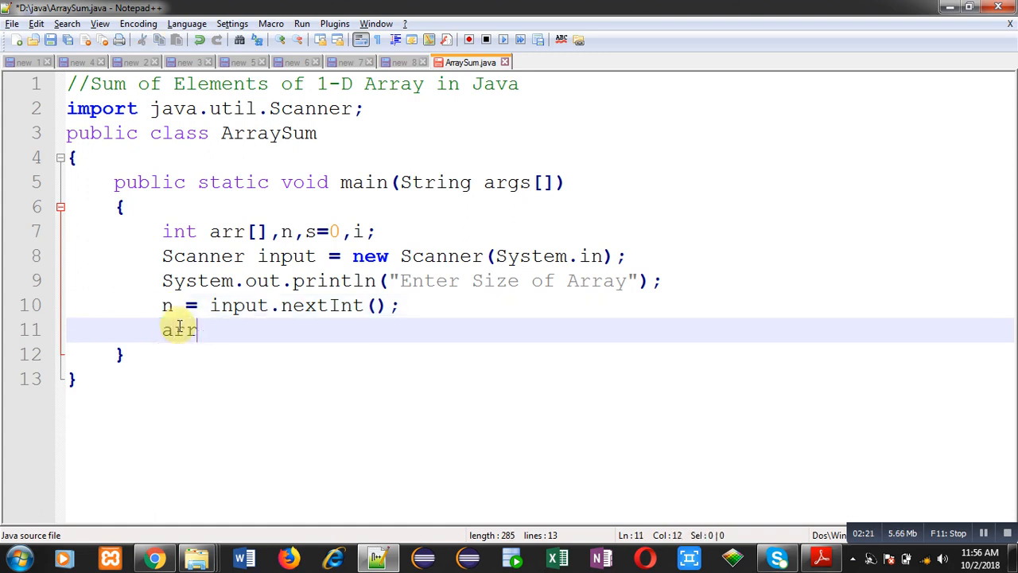
text(= new)
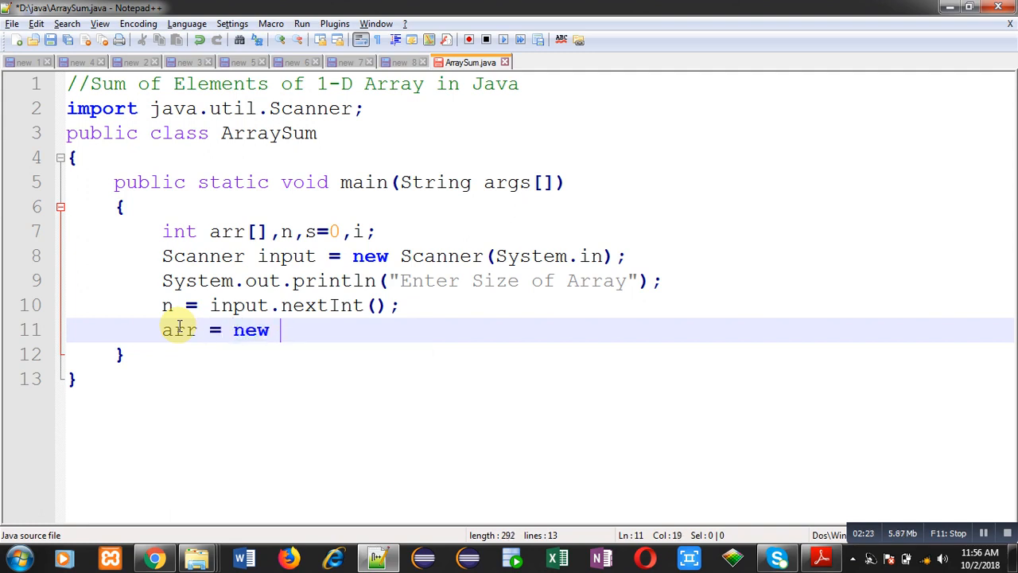
text(int[)
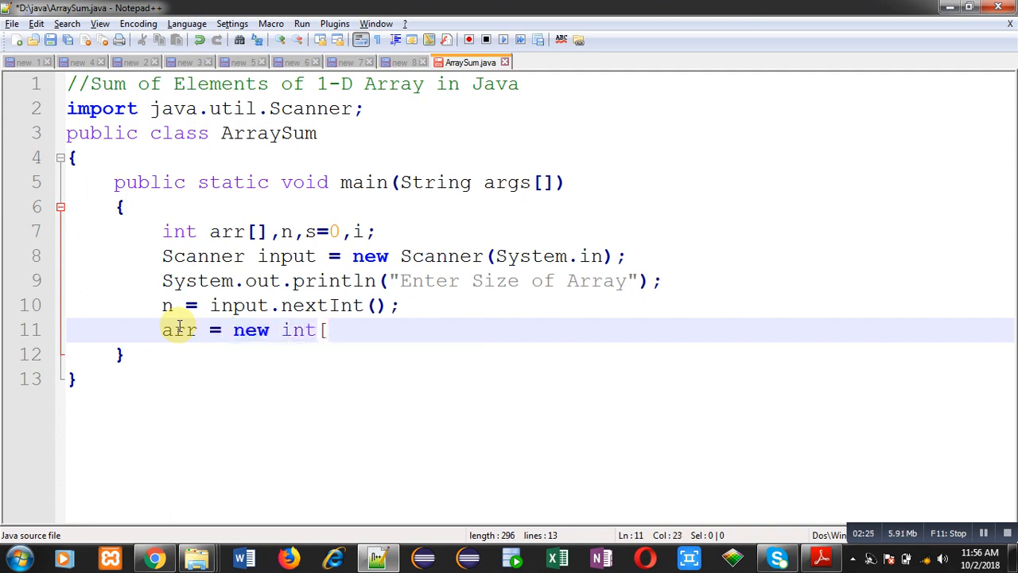
text(n];)
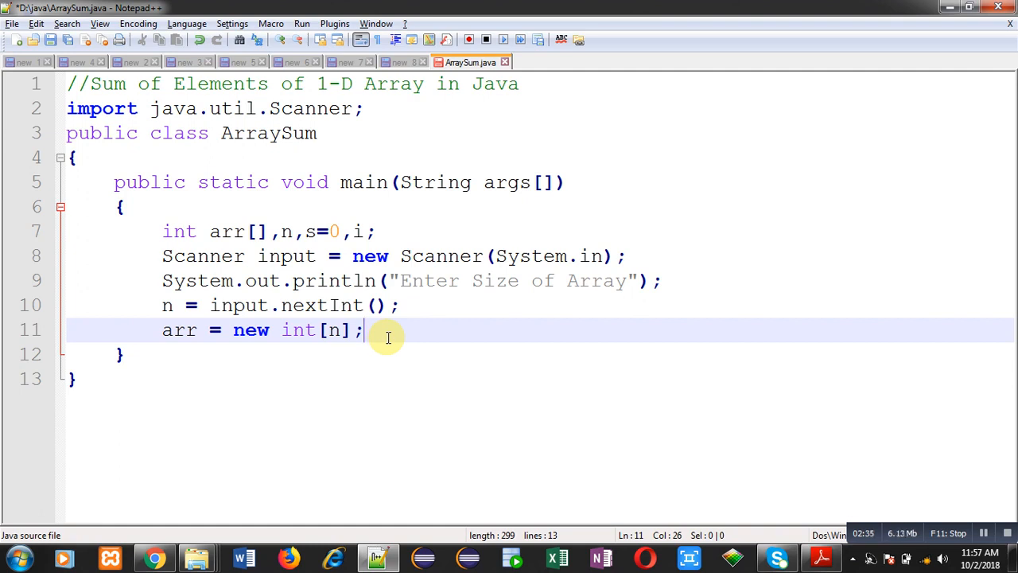
- Print the prompt "Enter Elements" using println autocomplete
text(System.out.pr)
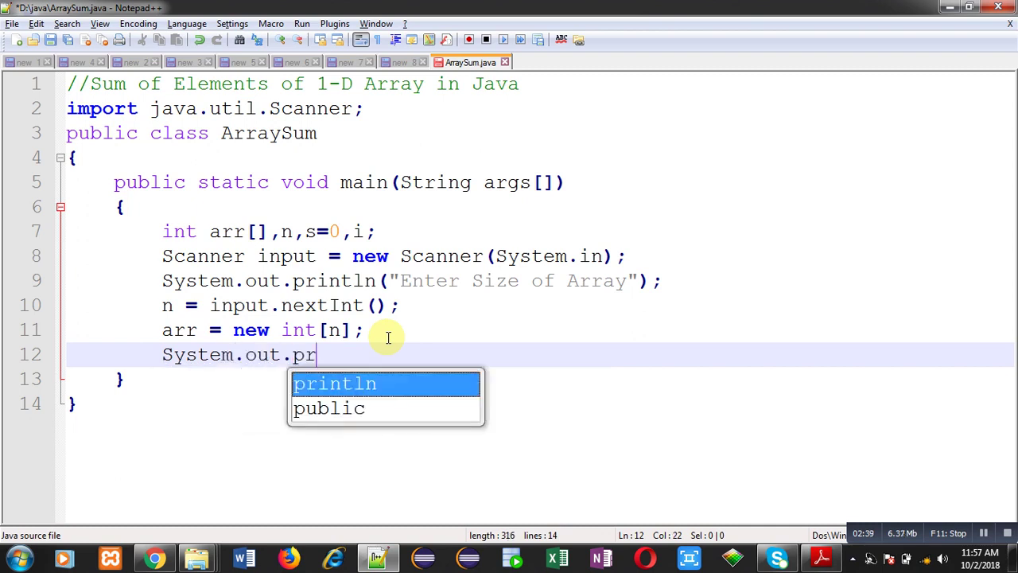
text(intln("Enter Elements");)
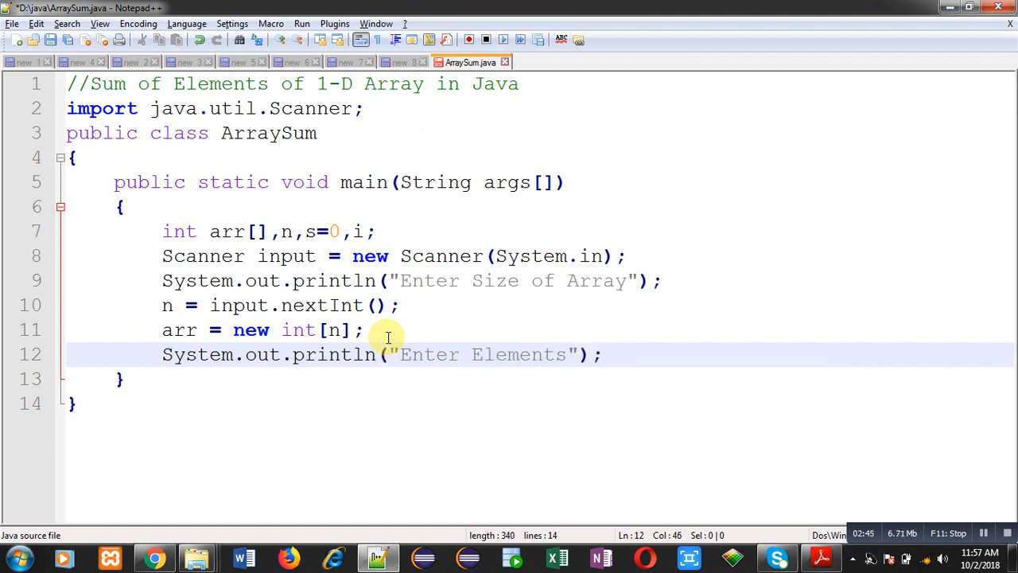
- Write the loop header for(i=0;i<arr.length;i++)
key(Enter)
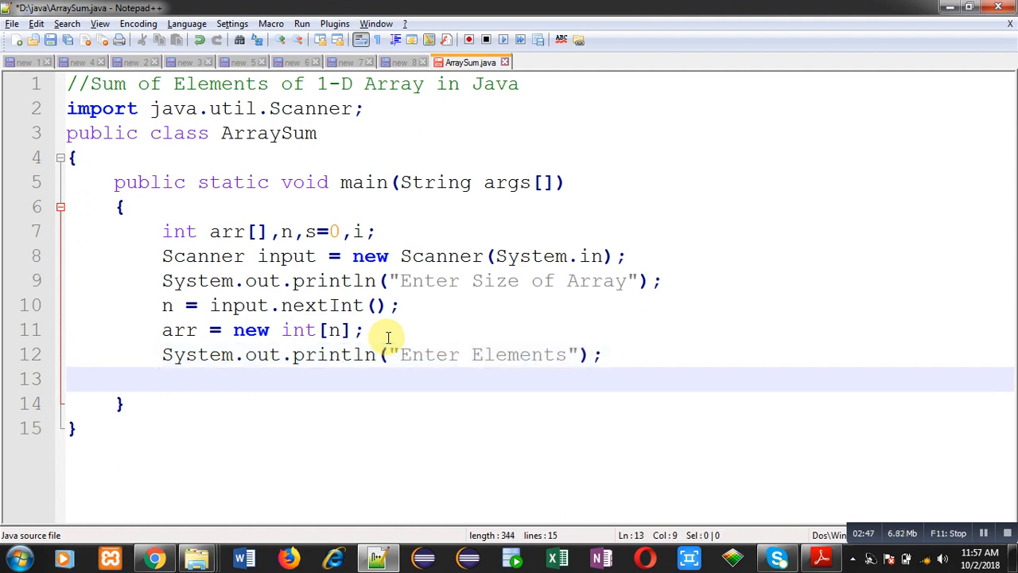
text(for(i=)
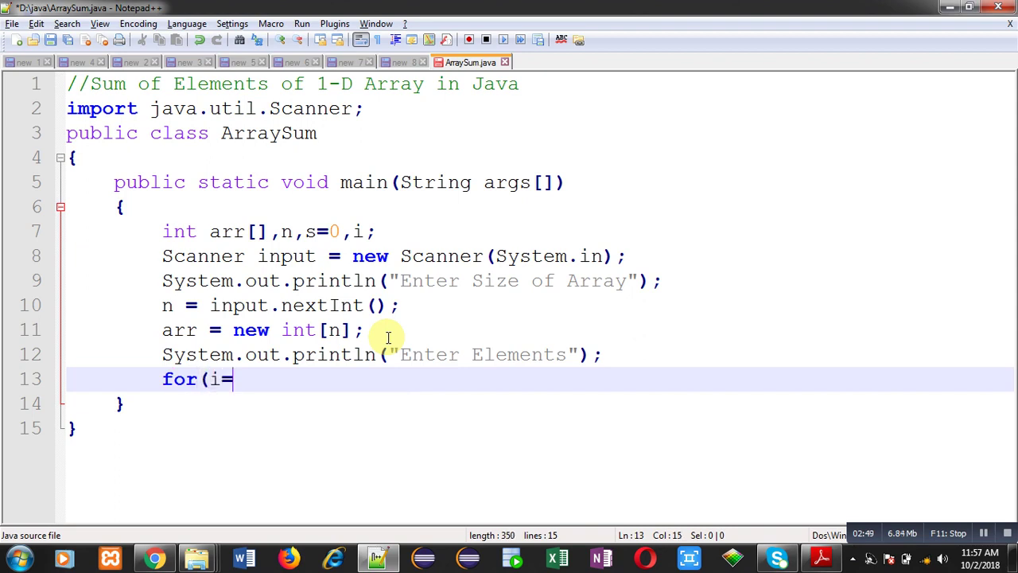
text(0;)
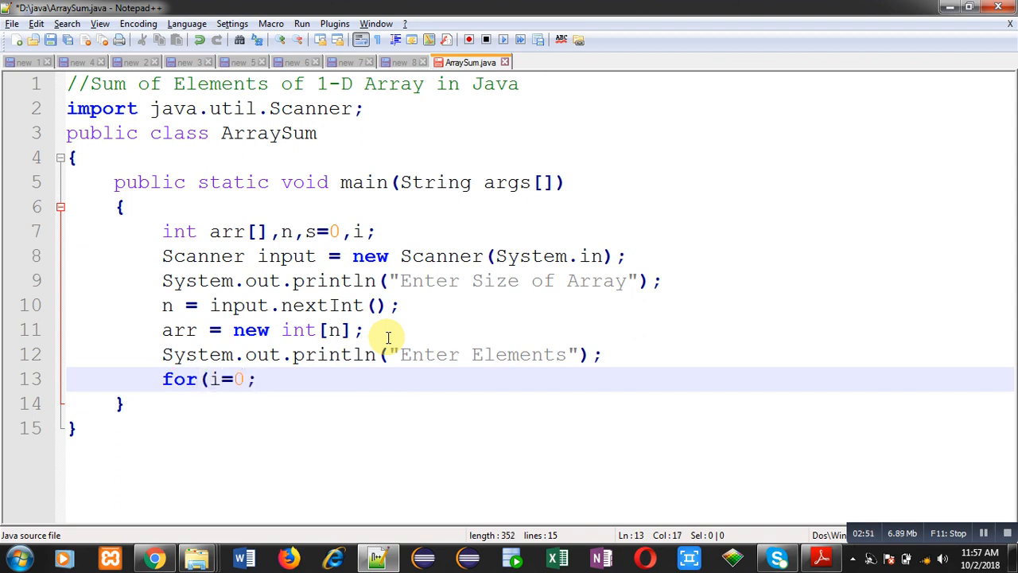
text(i<)
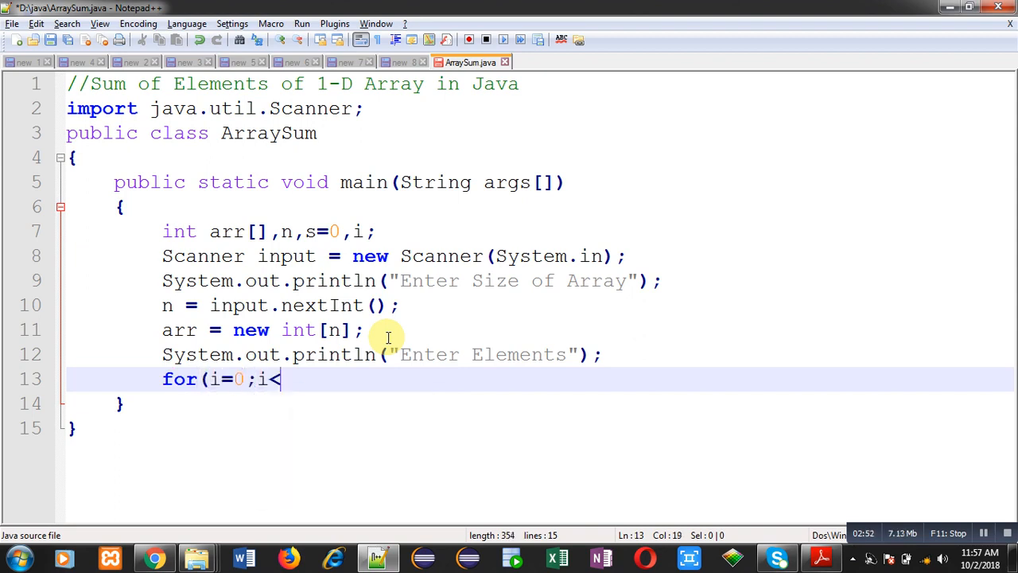
text(arr)
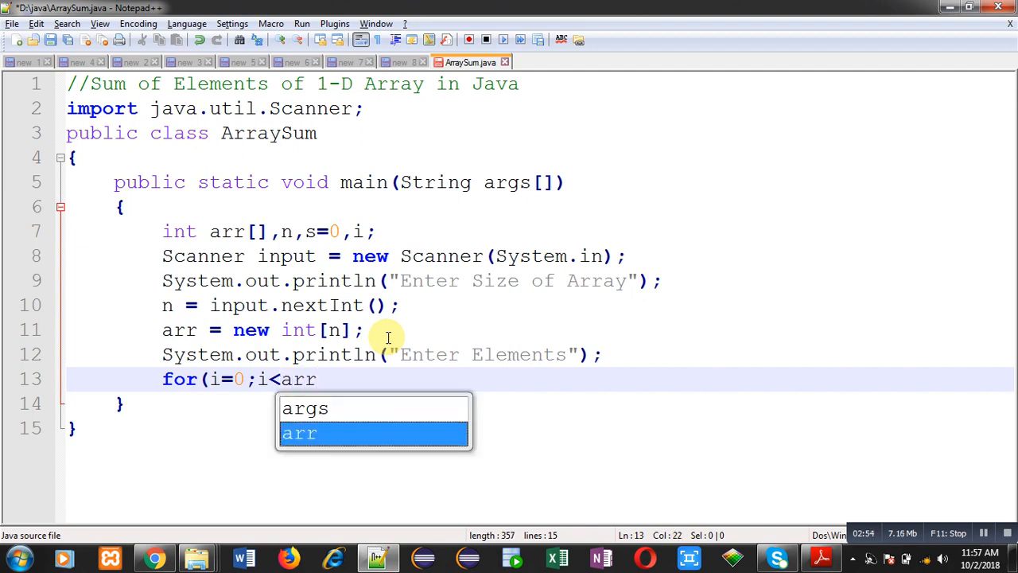
text(.le)
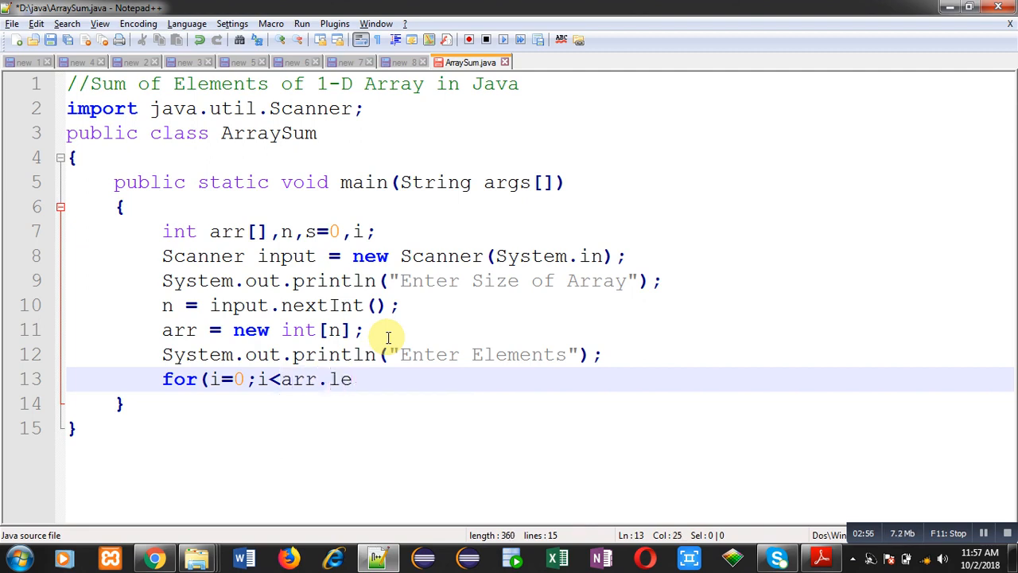
text(ngth)
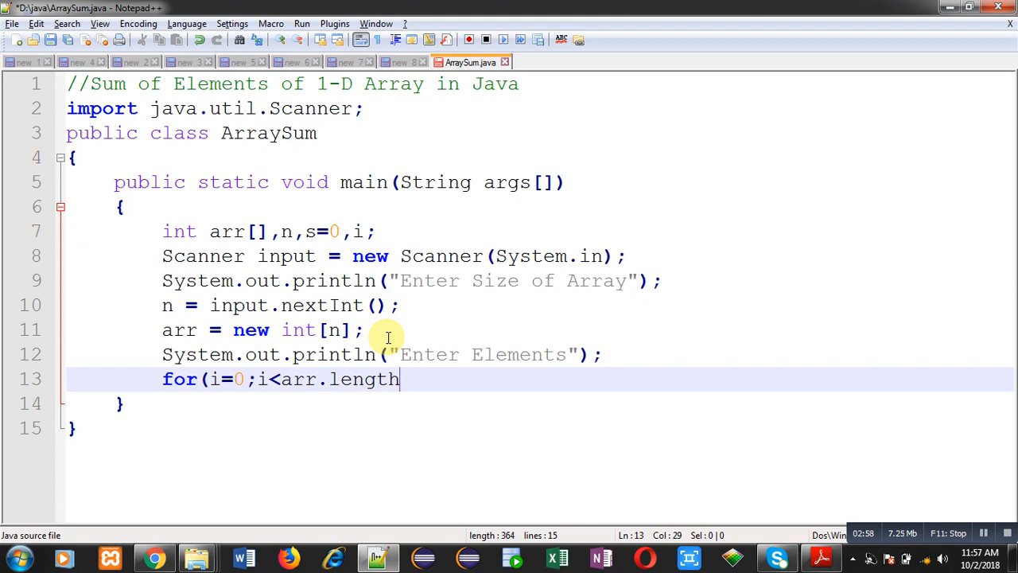
text(;i++)
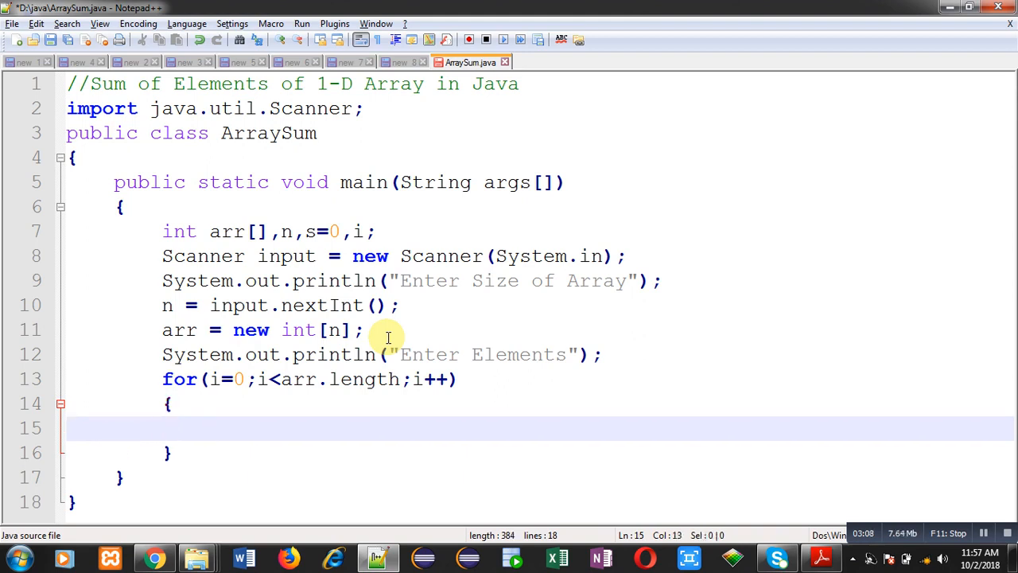
- Read each element in the loop body with arr[i] = input.nextInt();
text(arr[)
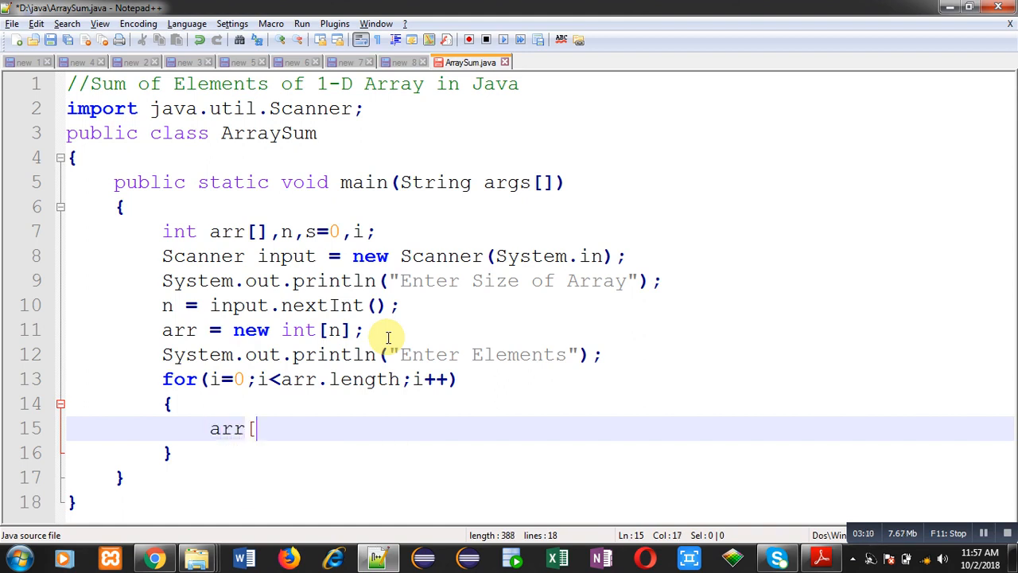
text(i] =)
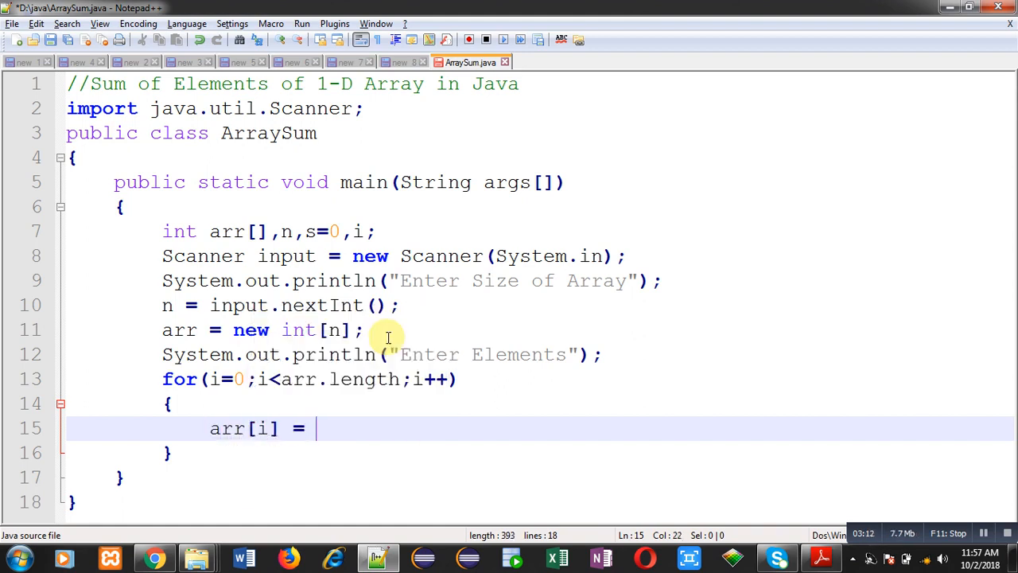
text(input.)
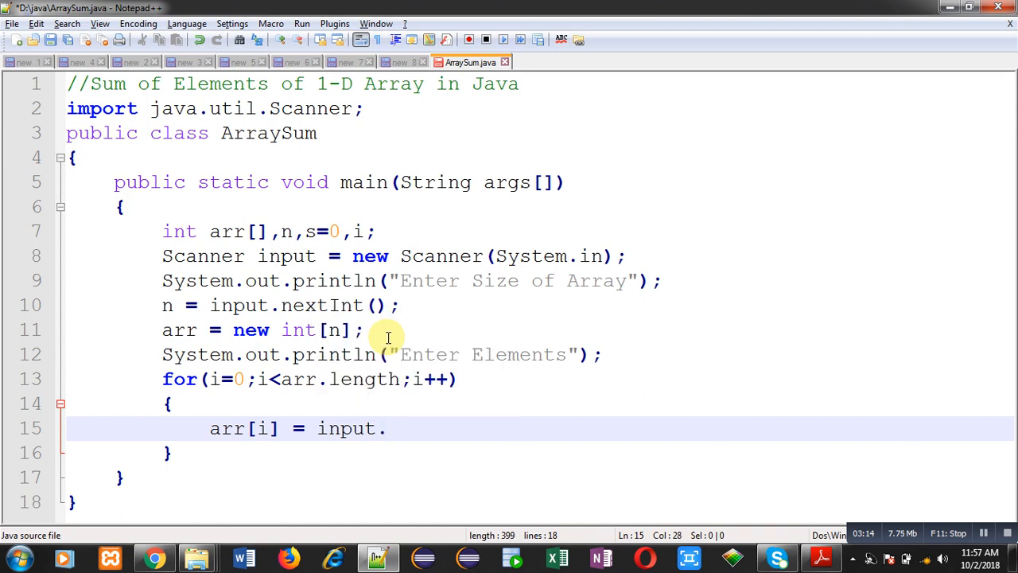
text(nextInt()
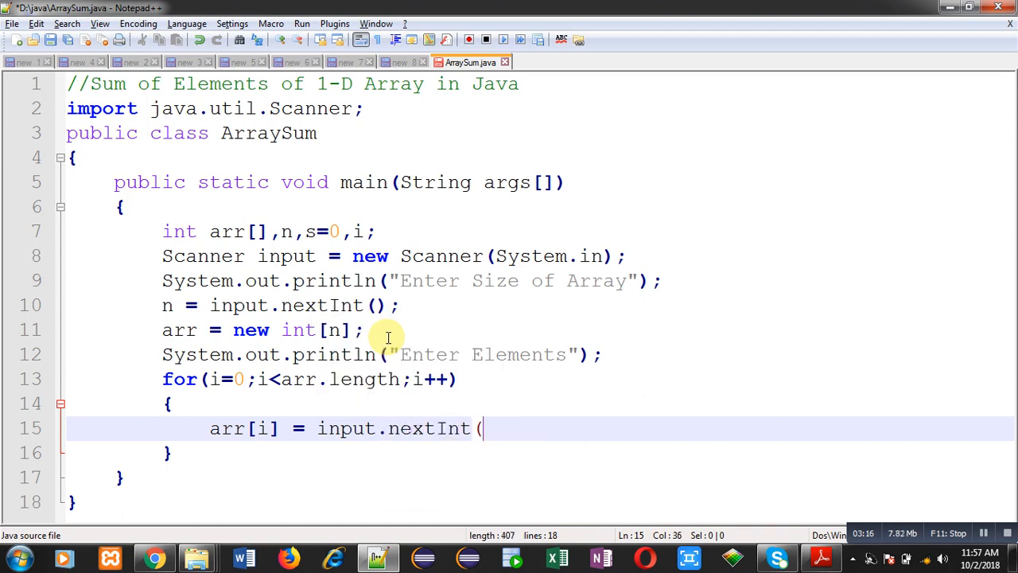
text();)
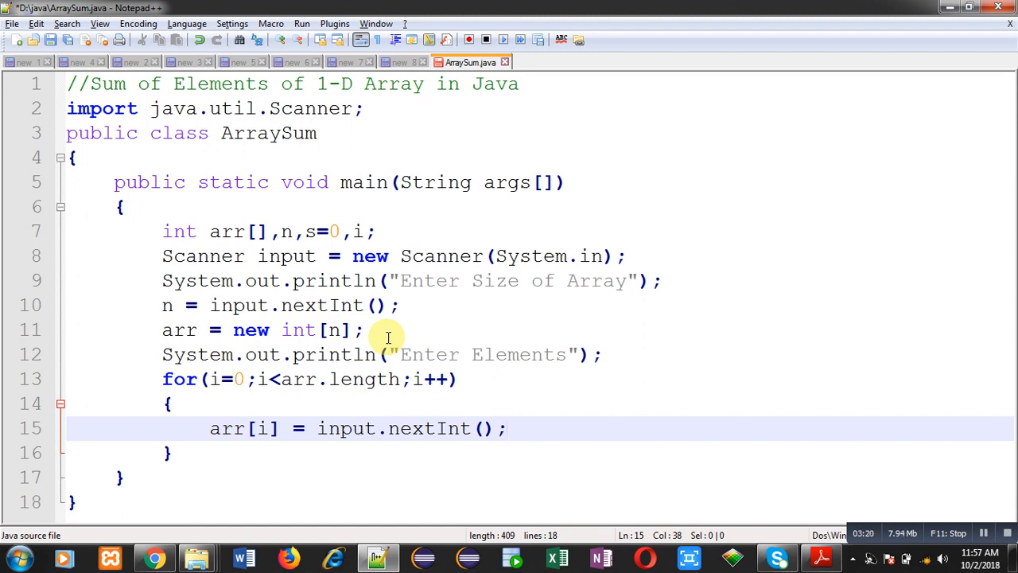
mouse_move(534, 436)
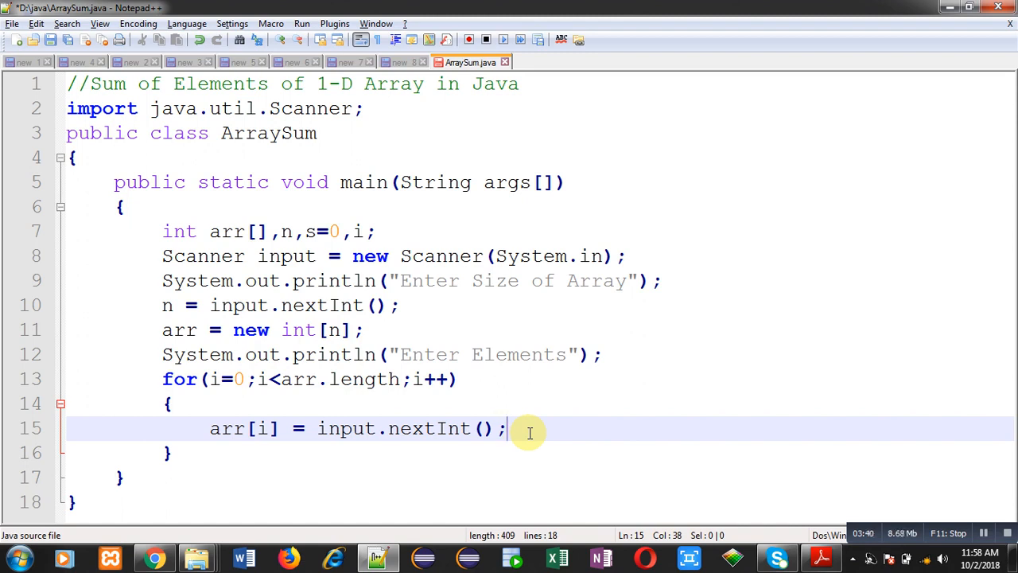
- Add s = s + arr[i]; inside the loop to accumulate the sum
key(Enter)
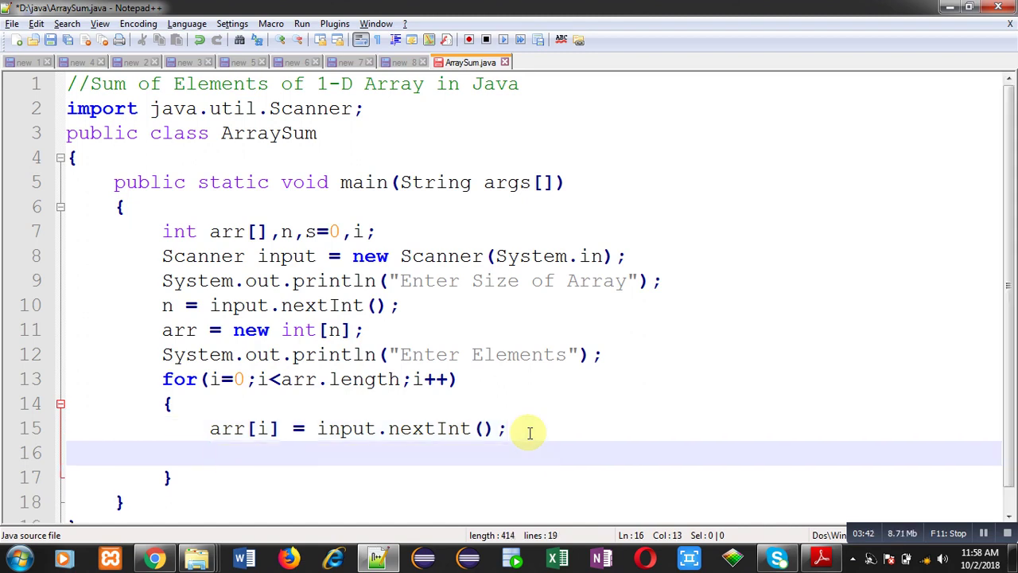
text(s =)
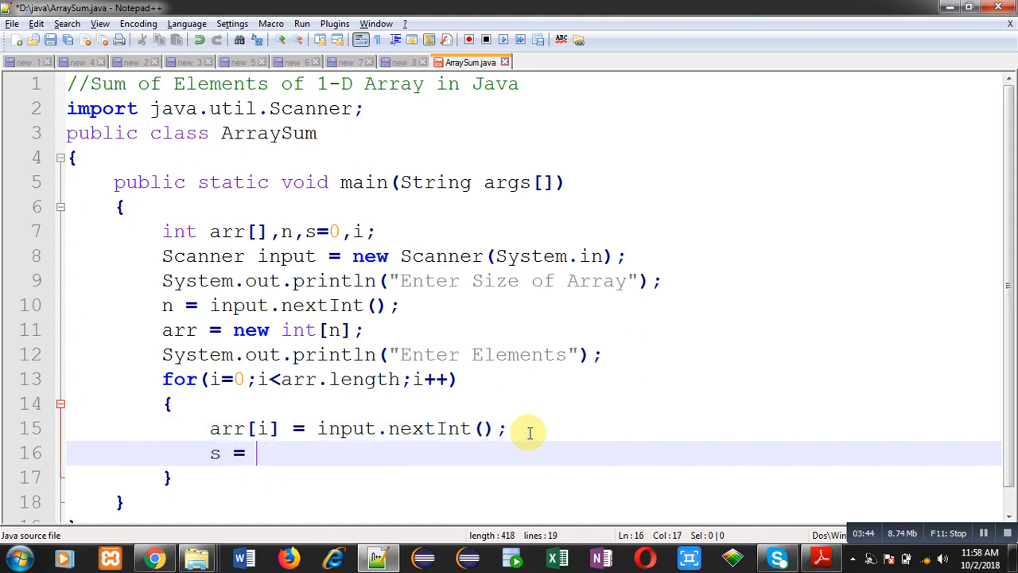
text(s +)
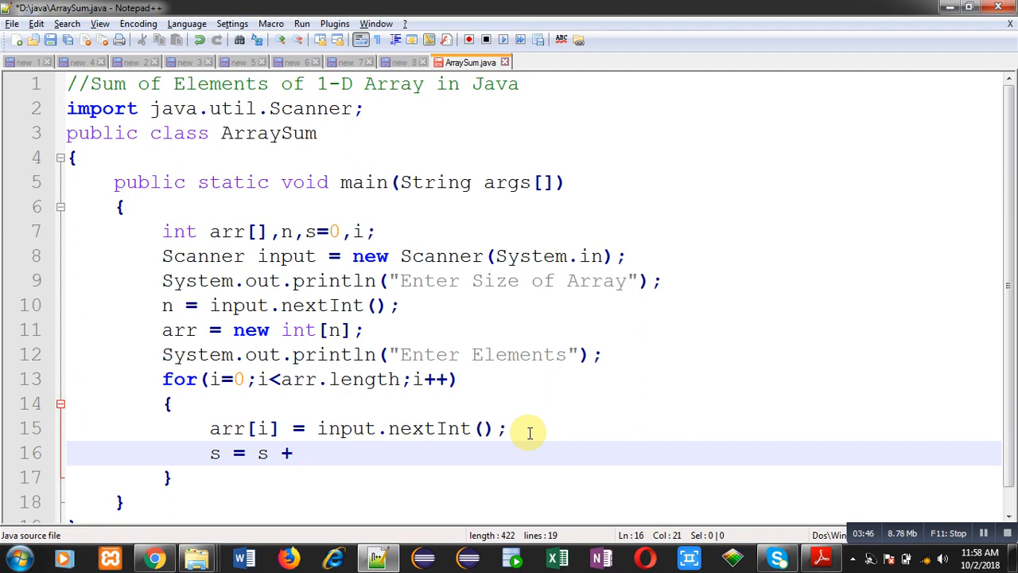
text(arr[i)
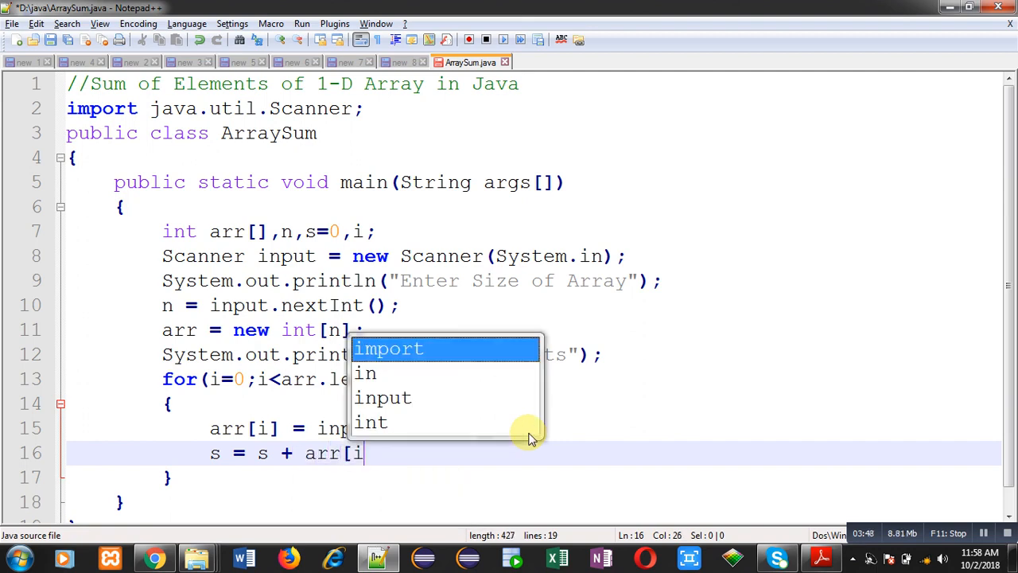
text(];)
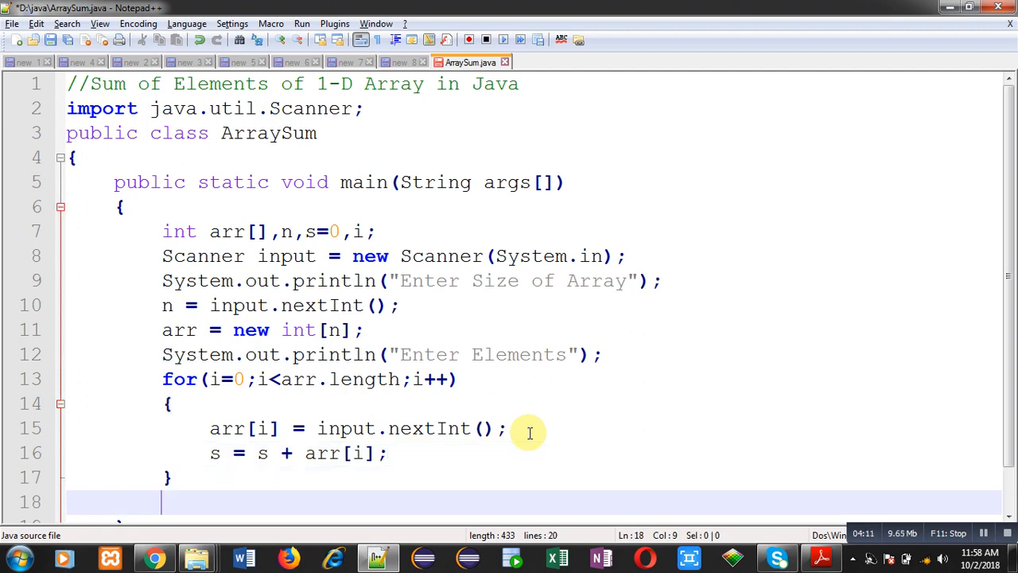
- Print the total after the loop with System.out.println("Sum = " + s);
text(System.out.print)
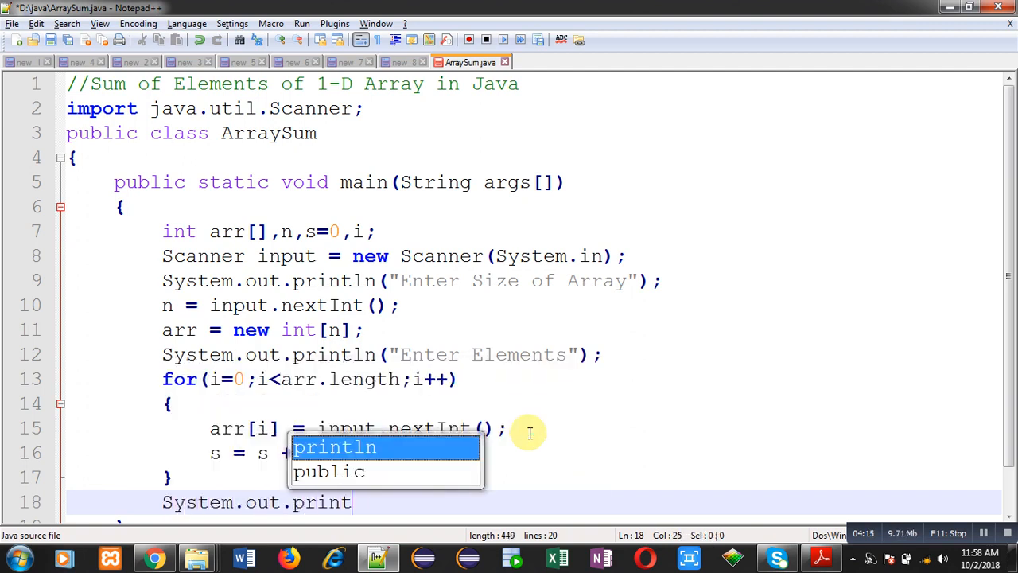
text(ln("Sum)
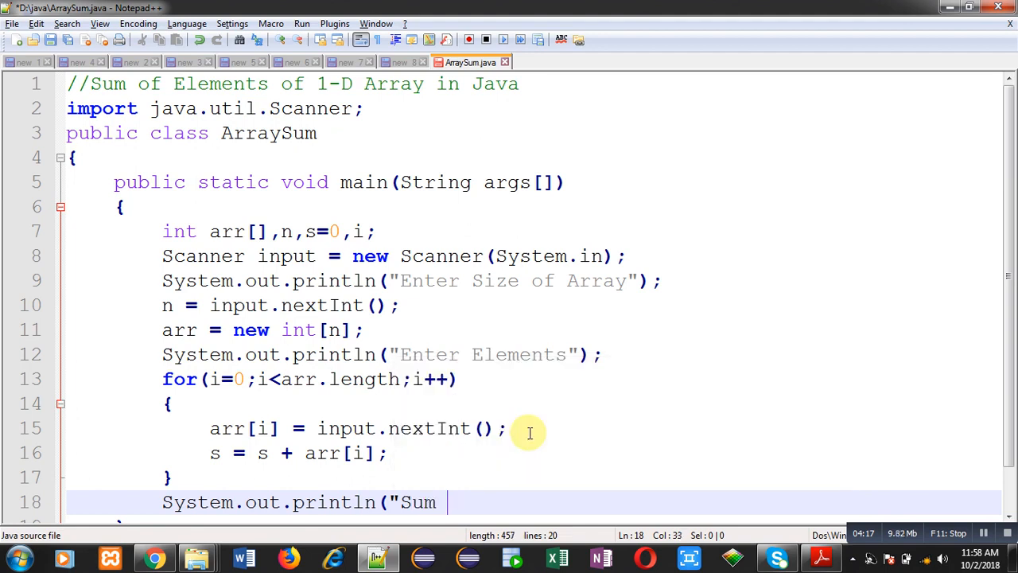
text(=)
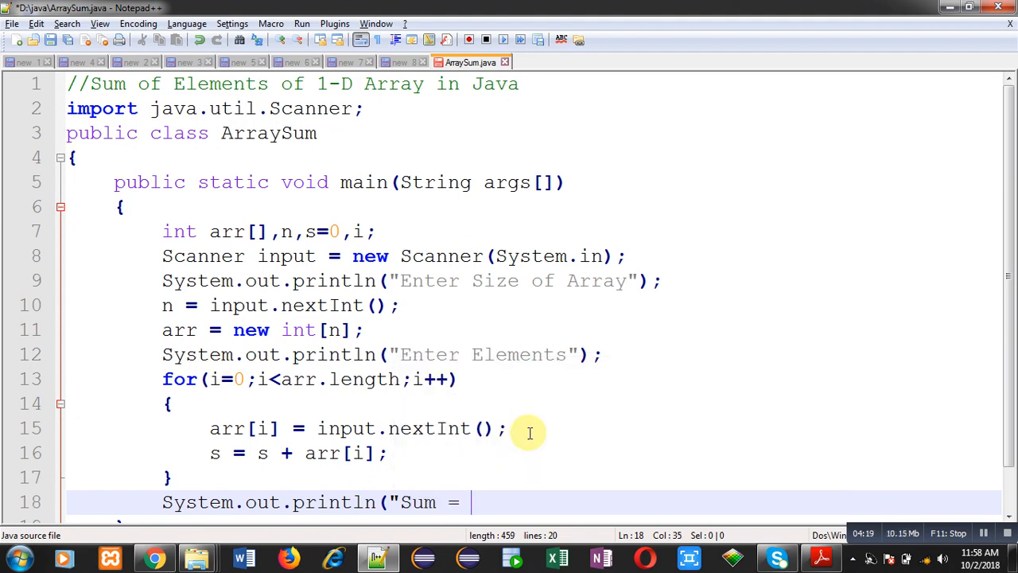
text(" + s)
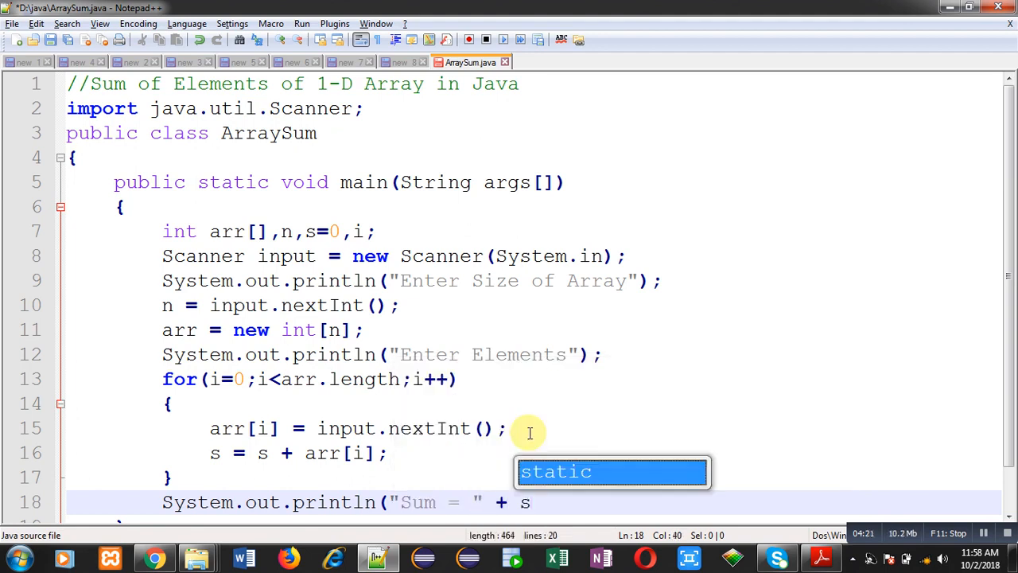
text();)
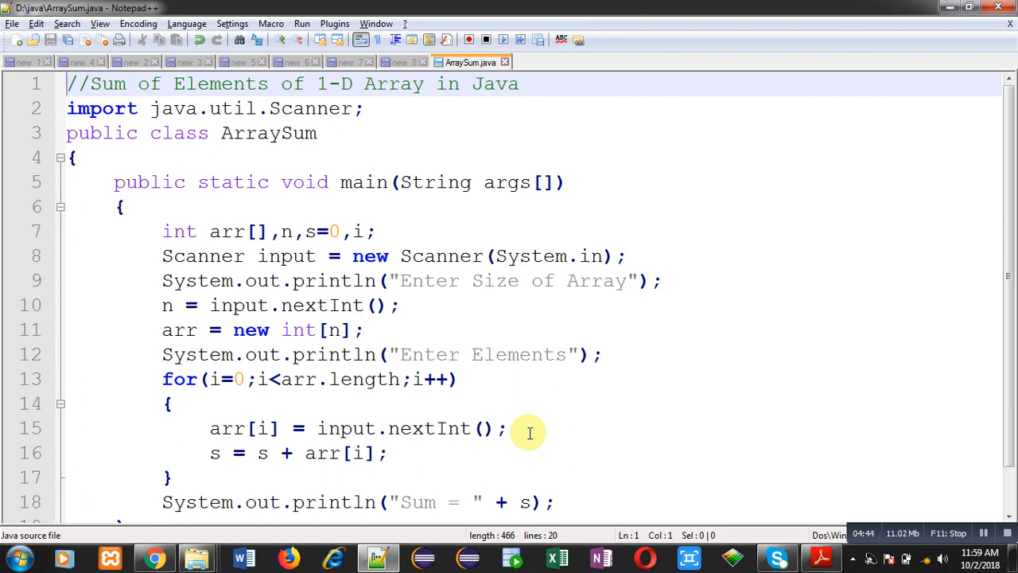
mouse_move(461, 70)
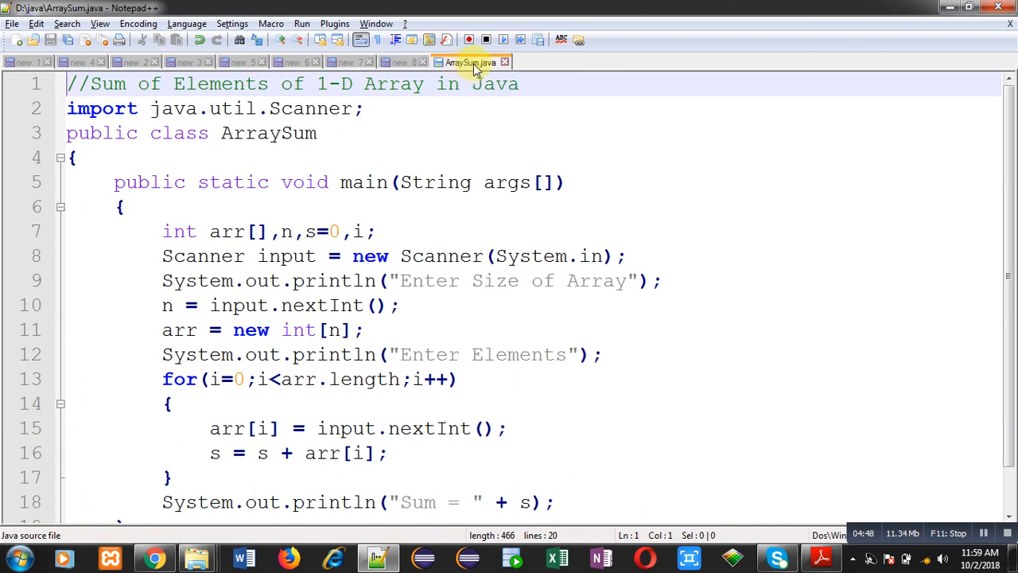
mouse_move(465, 94)
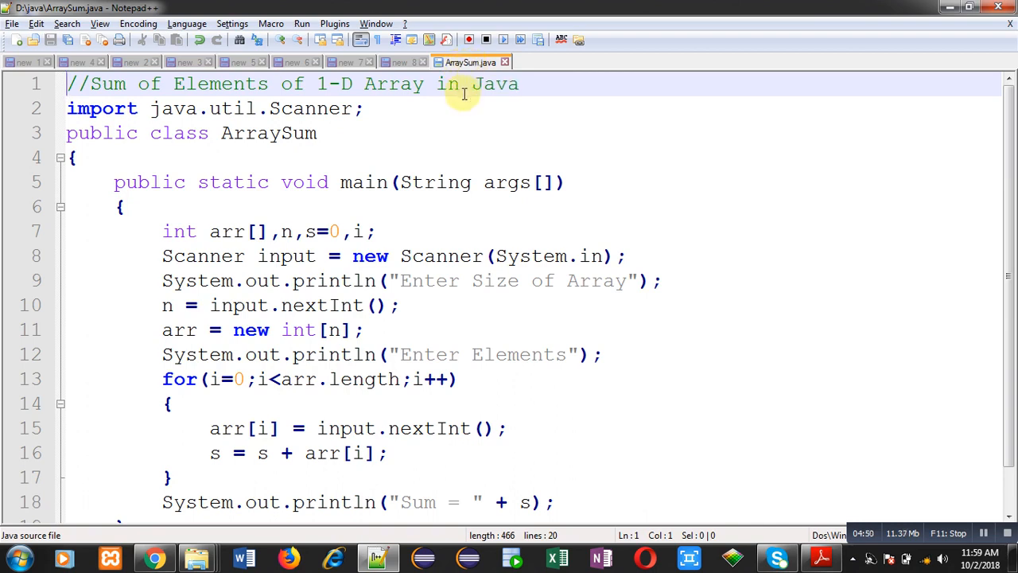
mouse_move(159, 318)
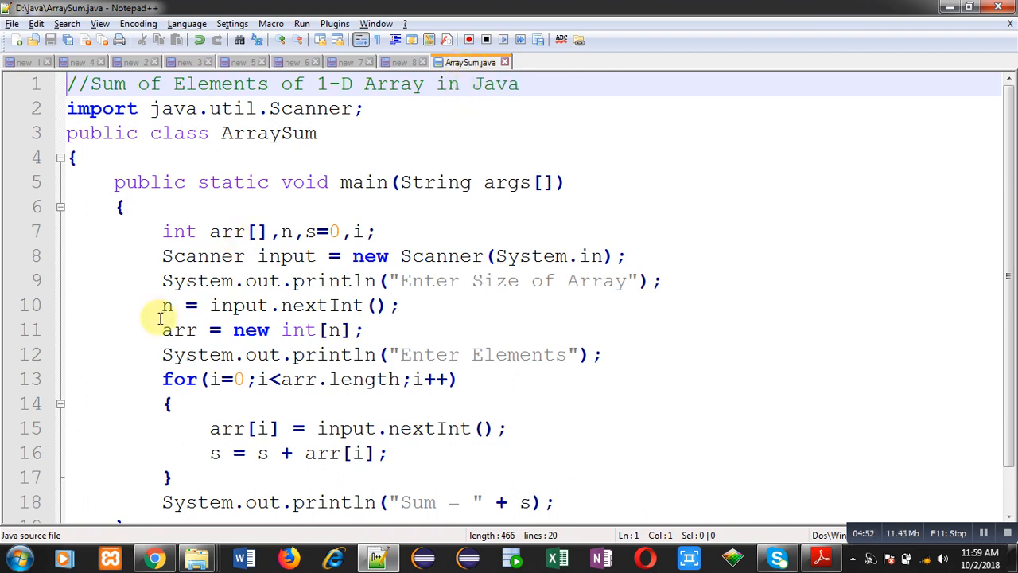
- In cmd at D:\java, compile the source with javac ArraySum.java
click(16, 557)
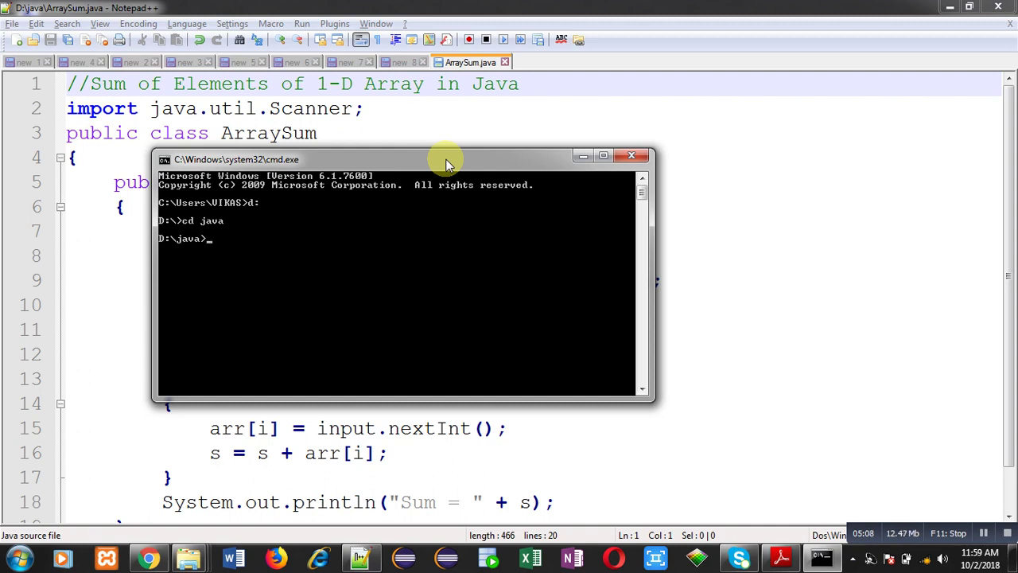
text(javac)
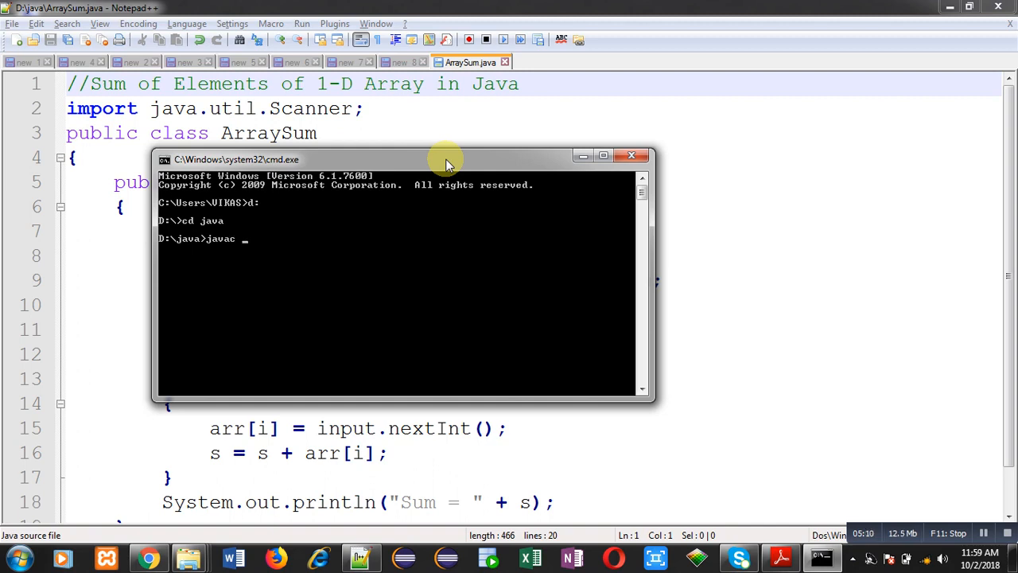
text(ArraySum.ja)
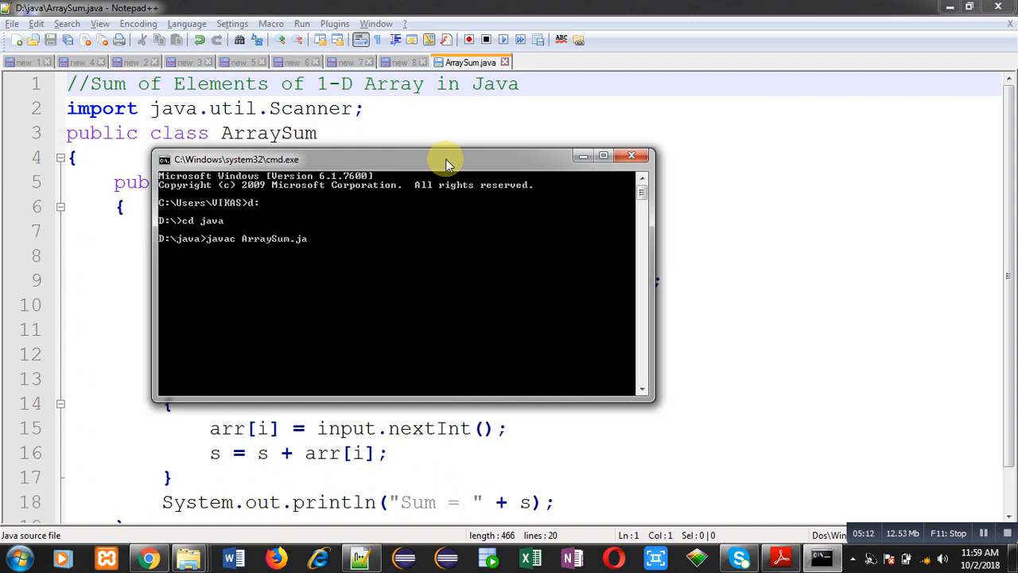
key(Enter)
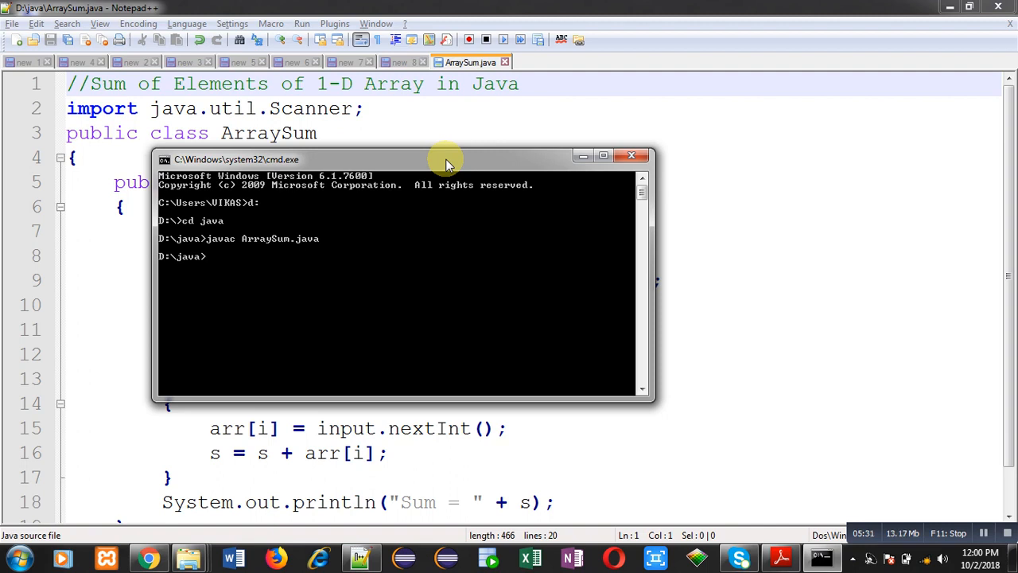
- Run java ArraySum with size 5 and elements 1 to 5, printing Sum = 15
text(java ArraySum)
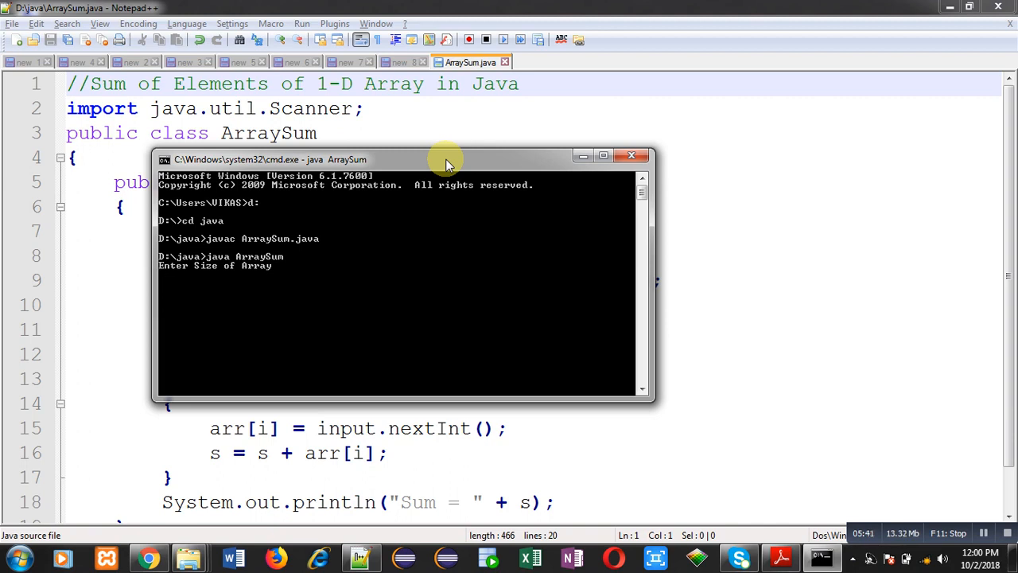
text(5)
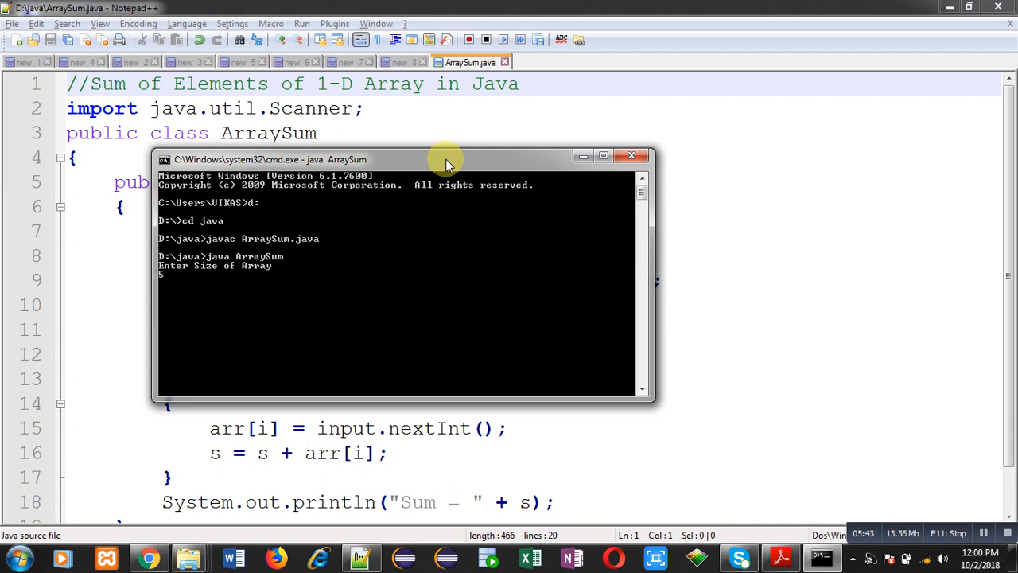
key(Enter)
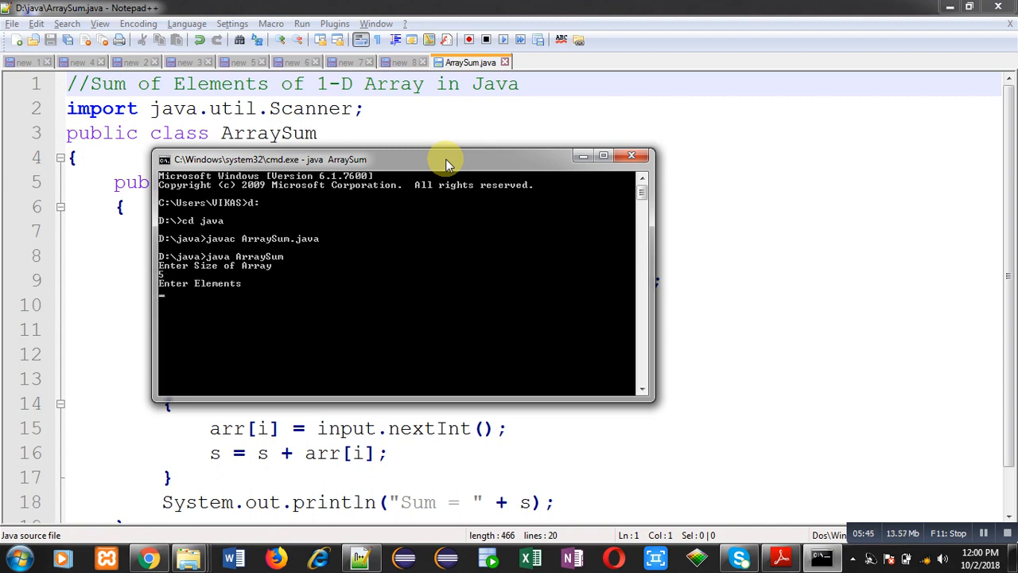
text(1)
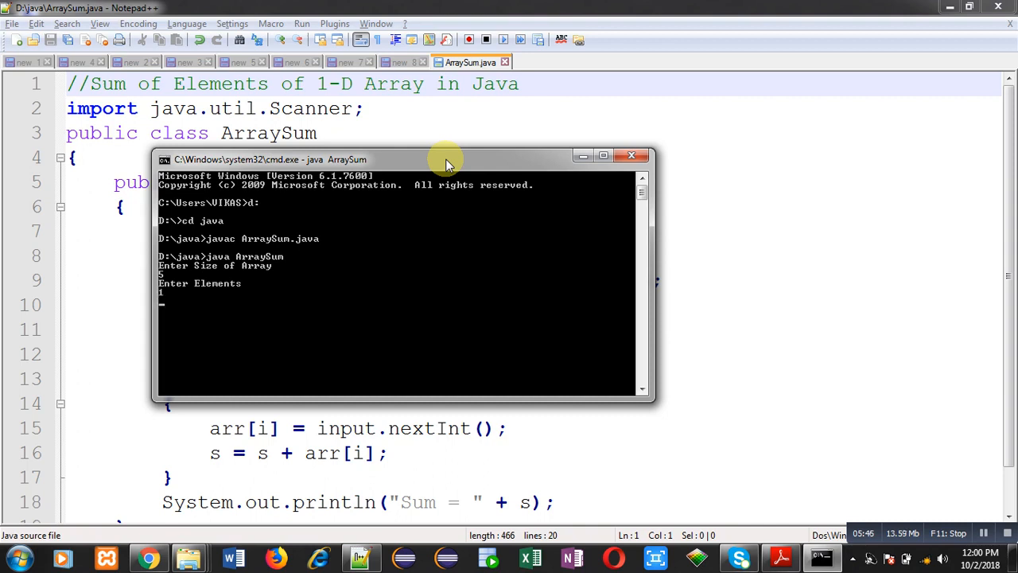
text(2)
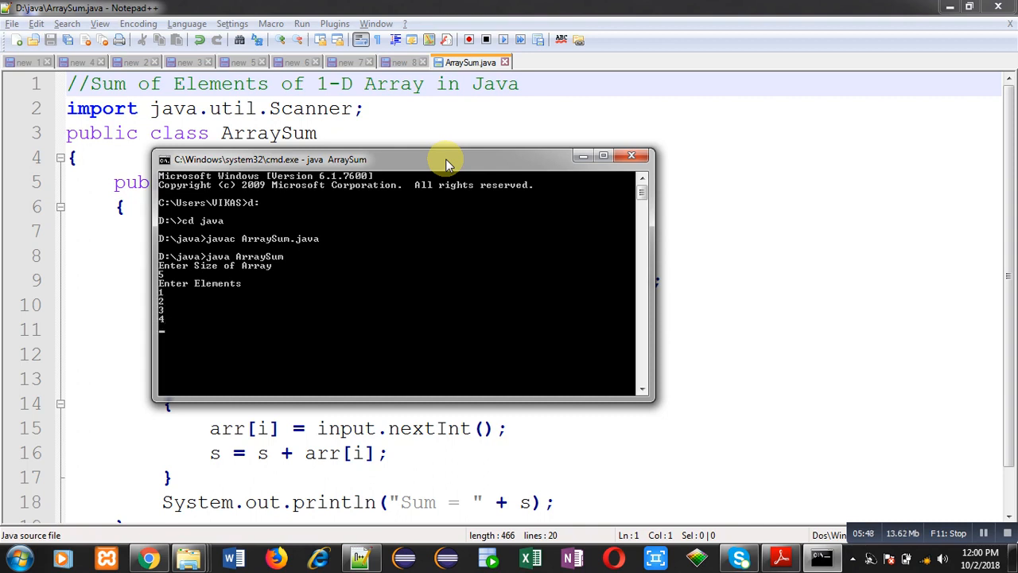
text(5)
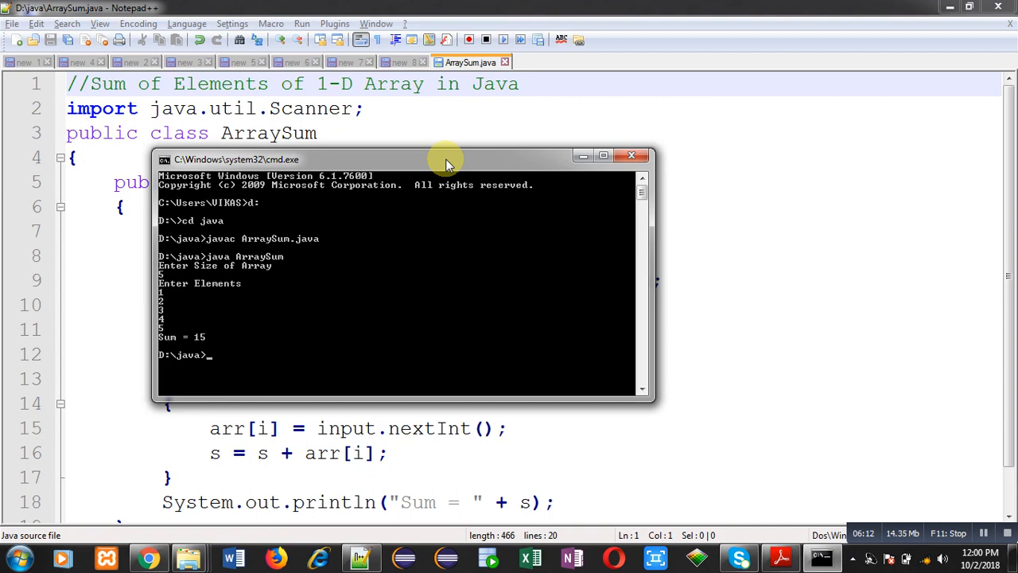
- Rerun java ArraySum and enter 10 as the array size
text(java ArraySum)
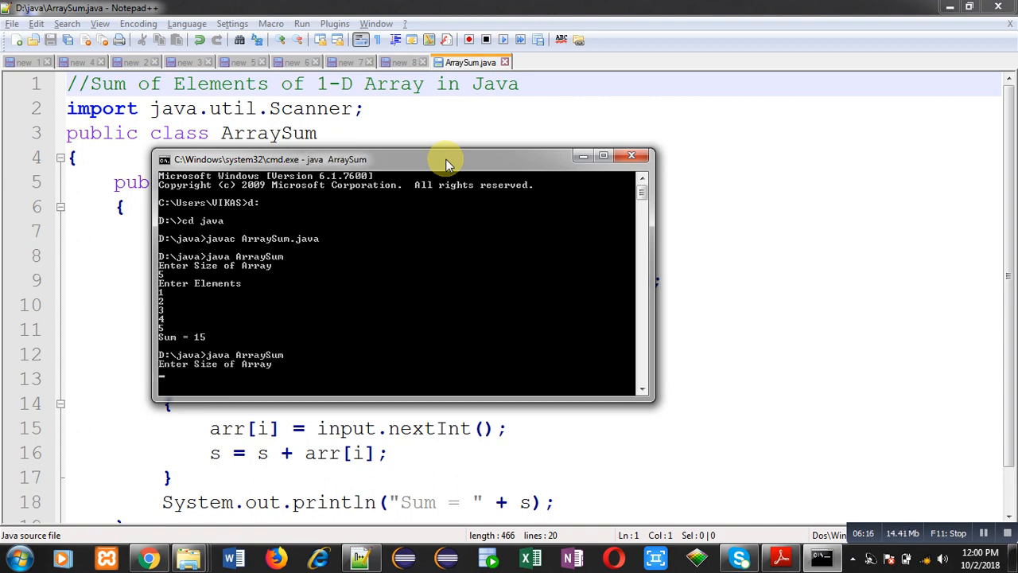
text(10)
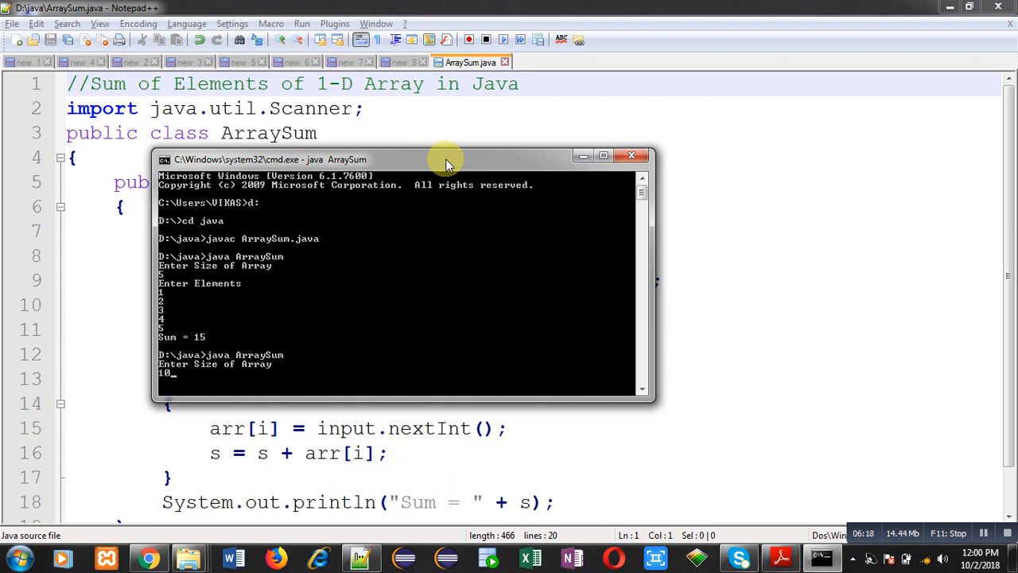
key(enter)
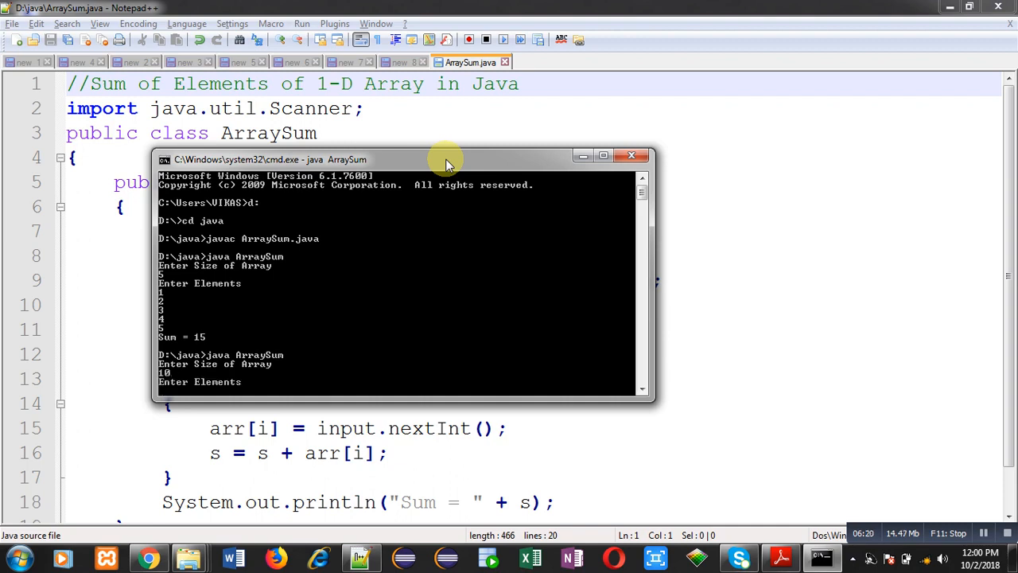